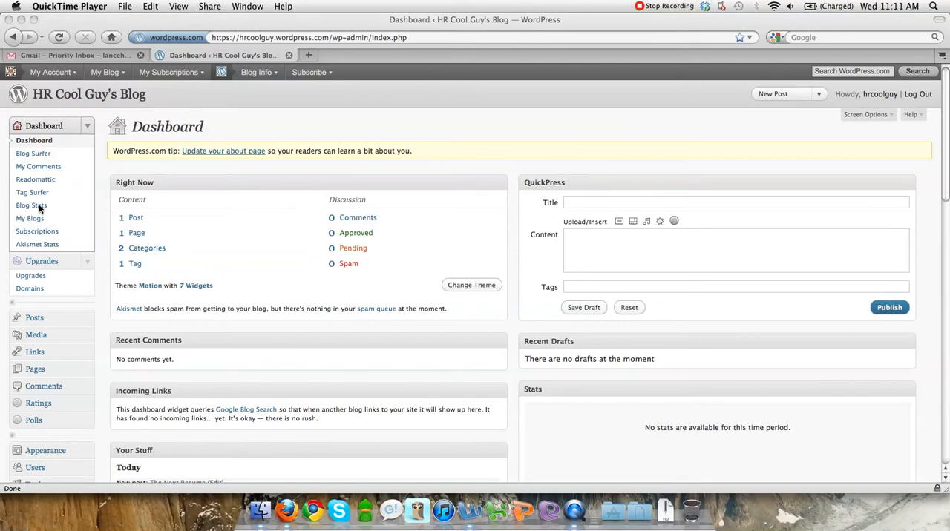
Go to Dashboard > Blog Stats to bring up the blog's statistics page.
scroll(down, 3)
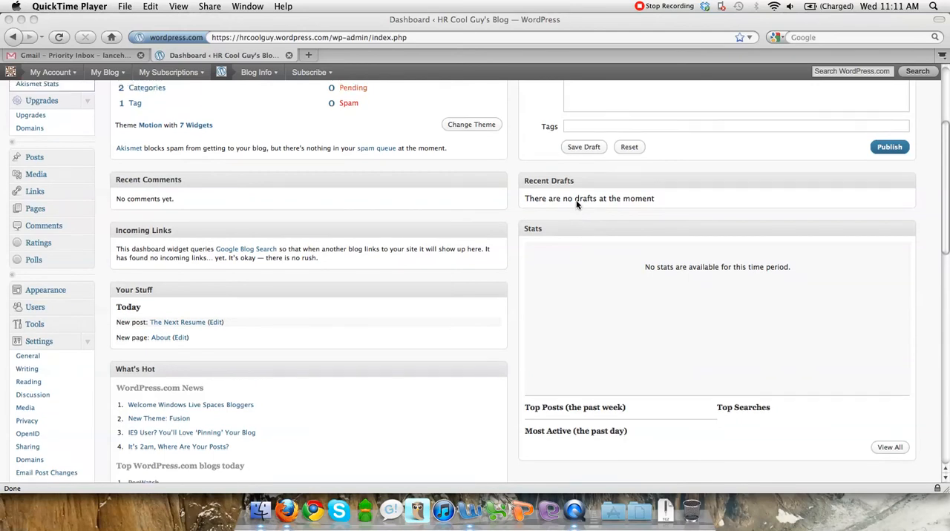
scroll(down, 3)
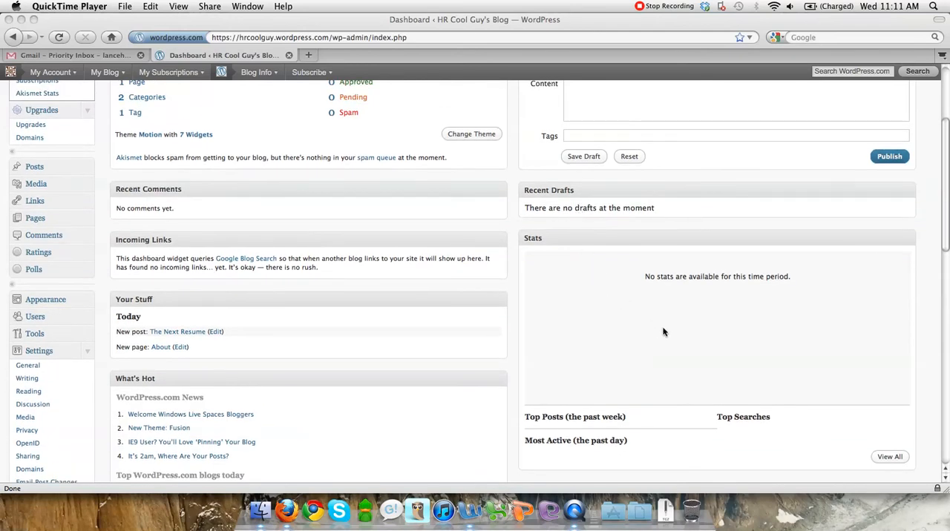
scroll(down, 3)
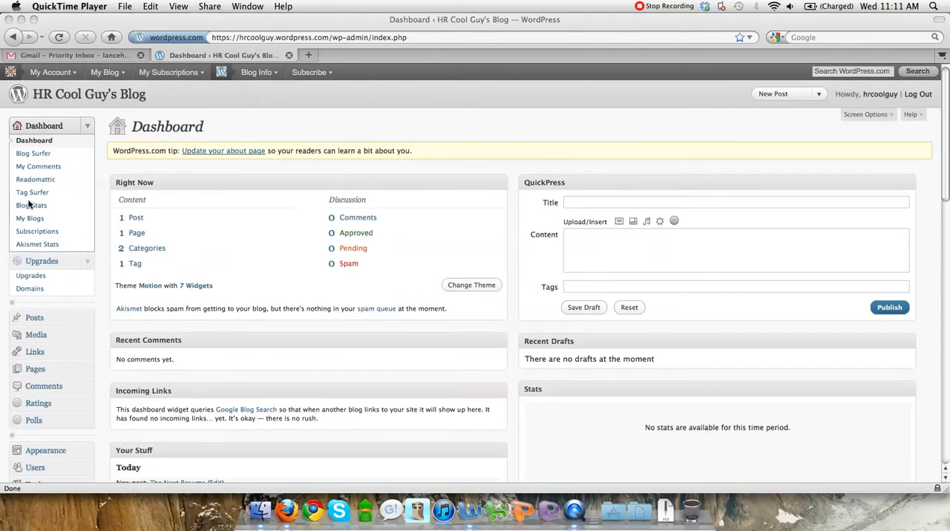
click(31, 205)
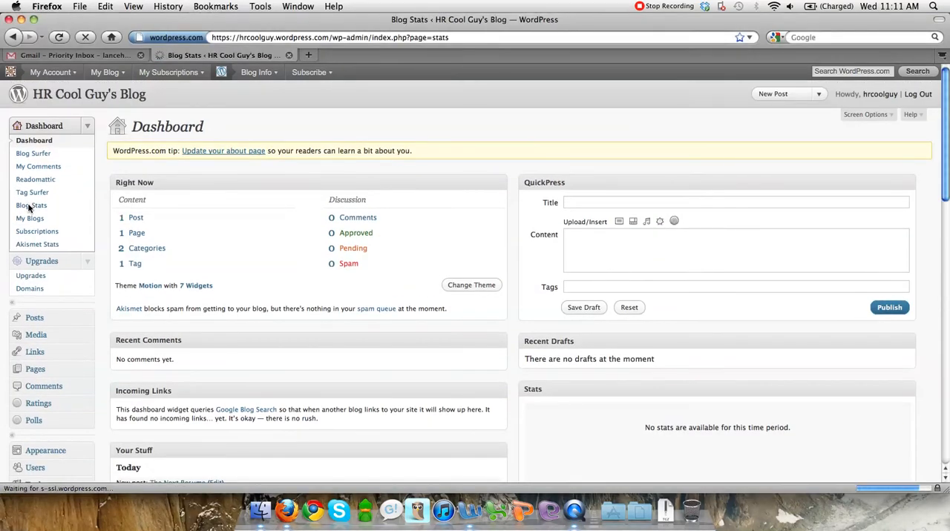
click(31, 205)
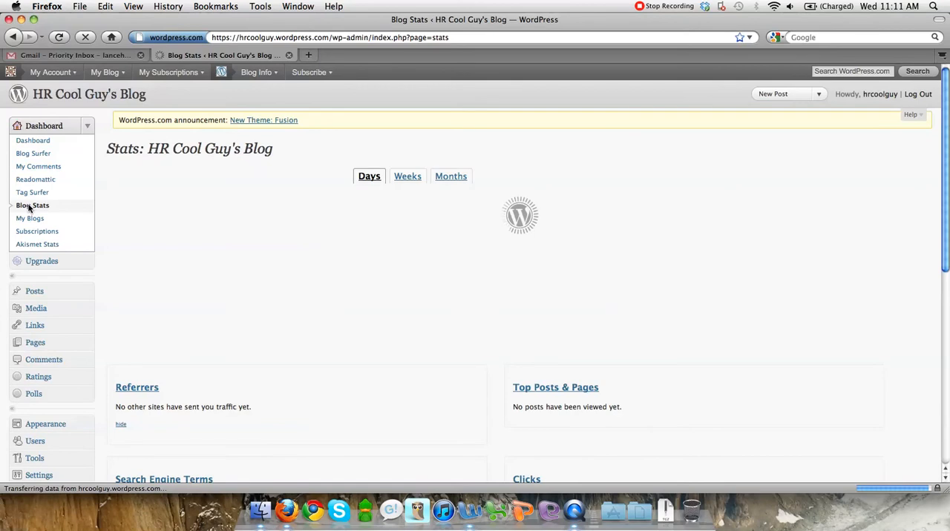
Review the stats page's referrers, search terms, clicks and totals, which show no activity yet.
scroll(down, 3)
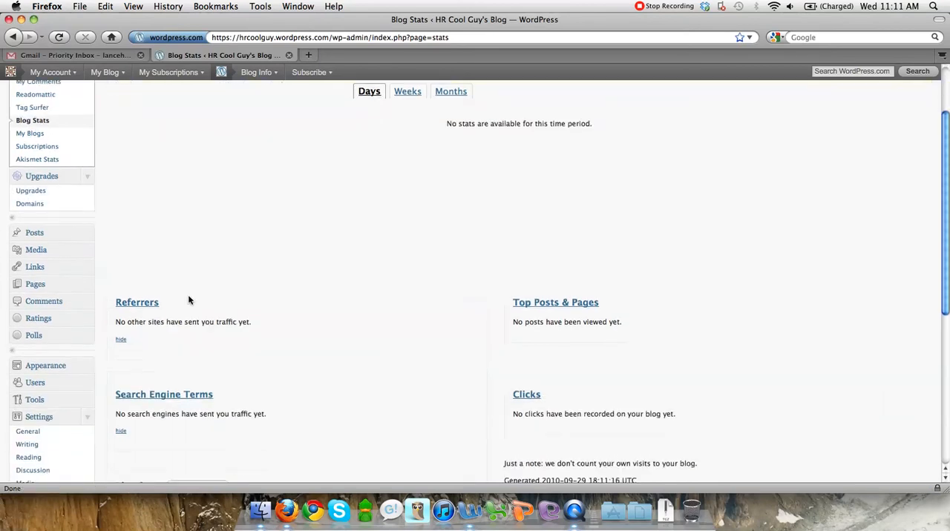
scroll(down, 3)
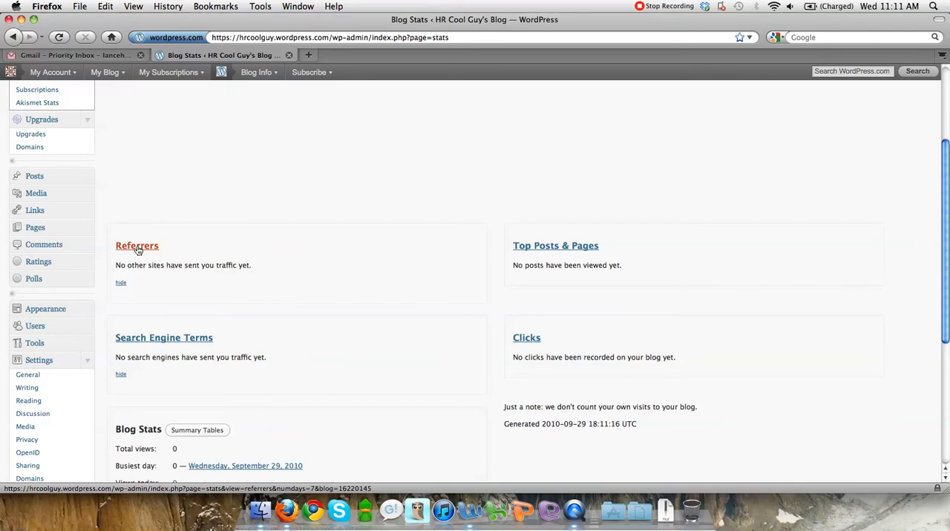
mouse_move(302, 358)
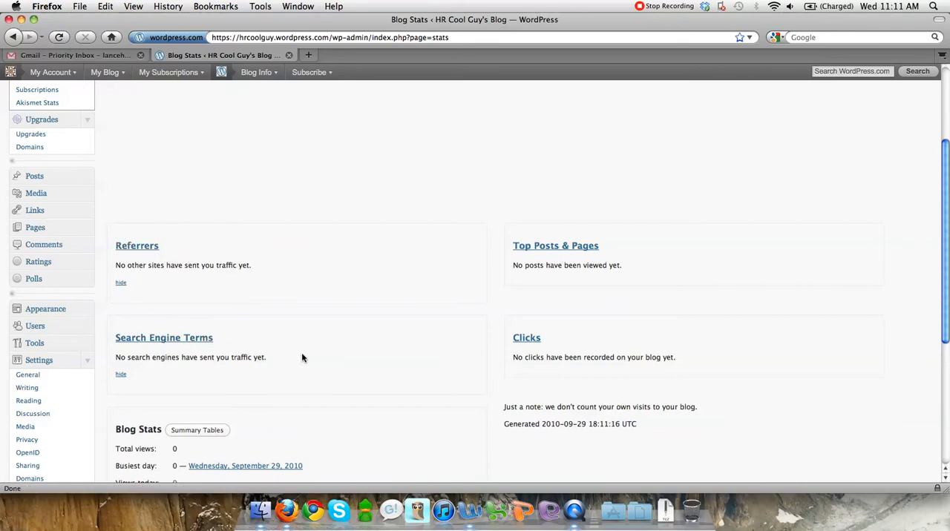
mouse_move(476, 349)
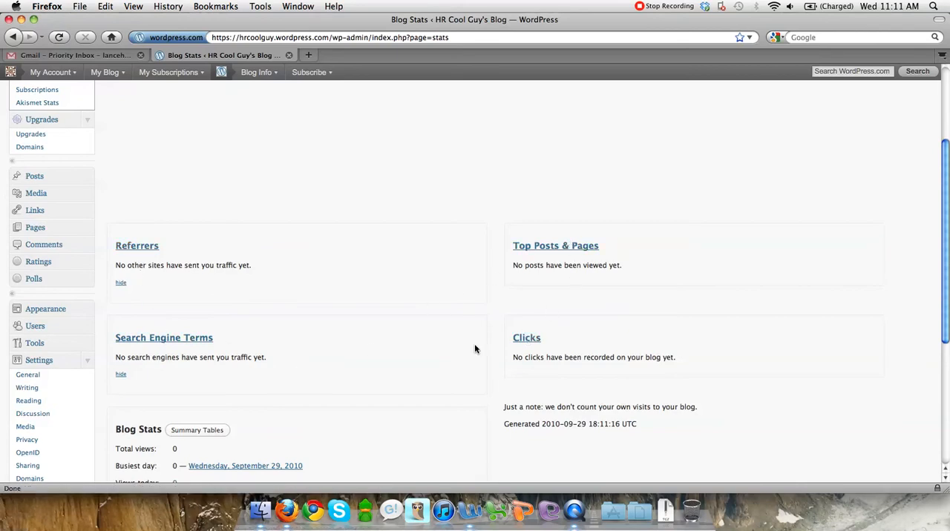
scroll(down, 3)
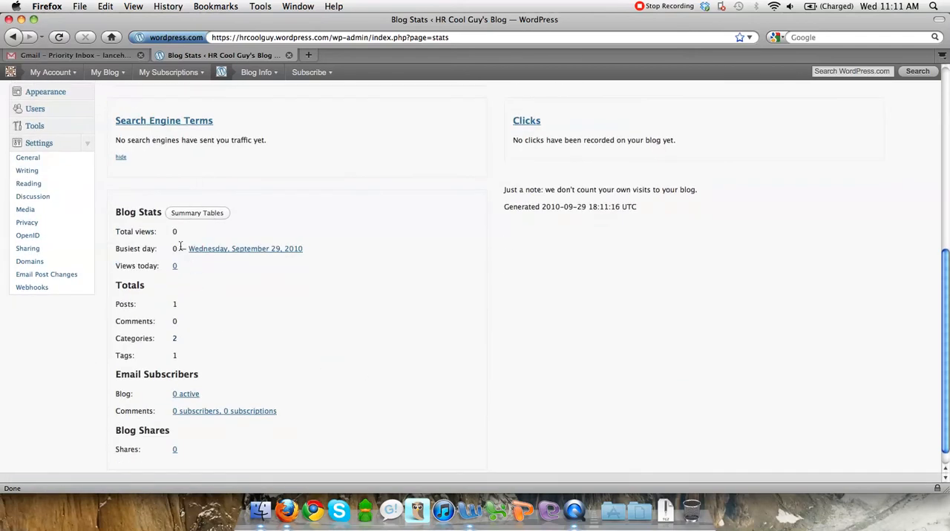
mouse_move(602, 190)
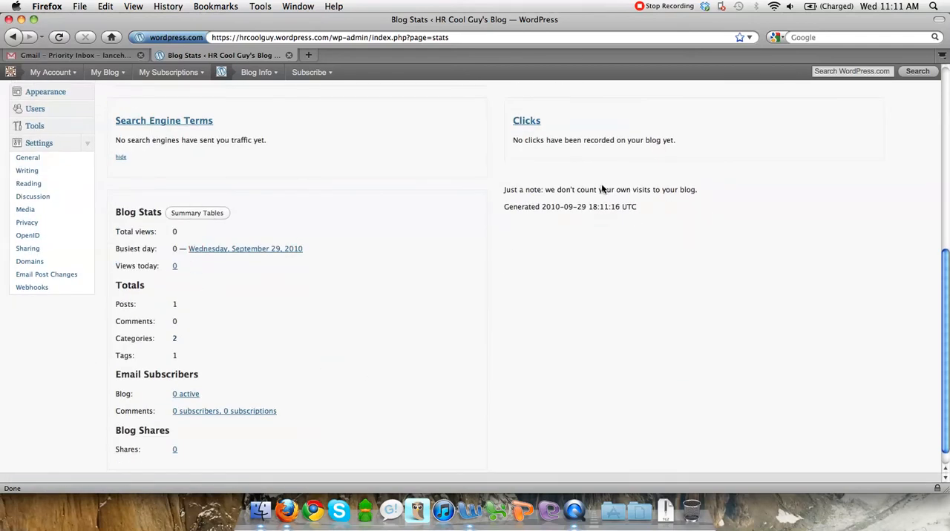
mouse_move(645, 196)
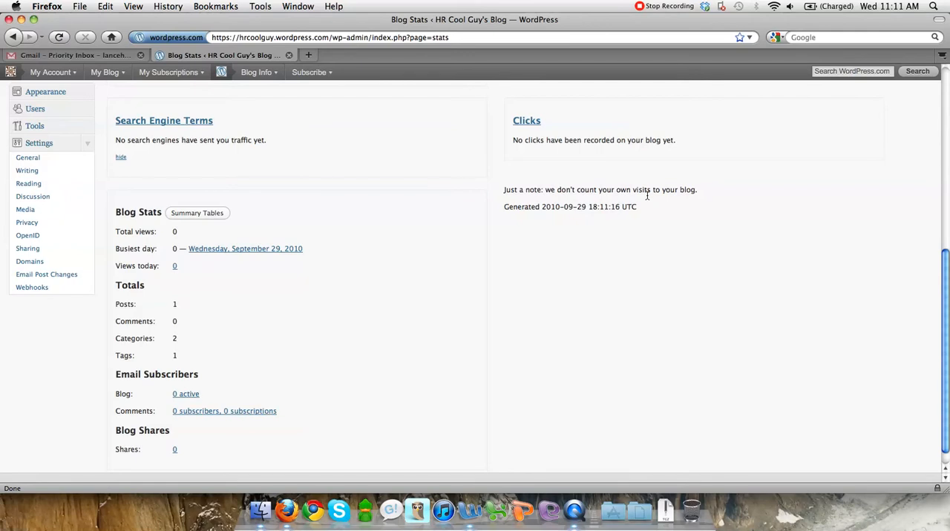
mouse_move(475, 342)
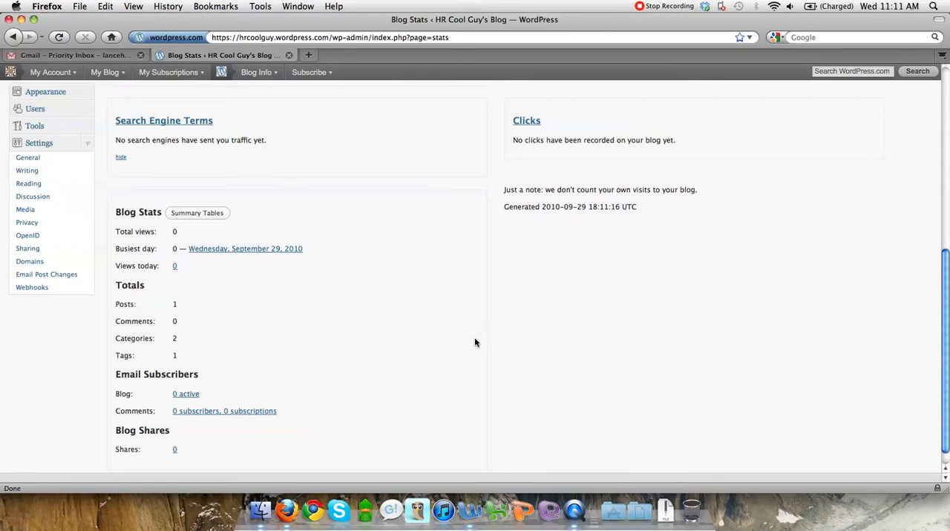
scroll(up, 3)
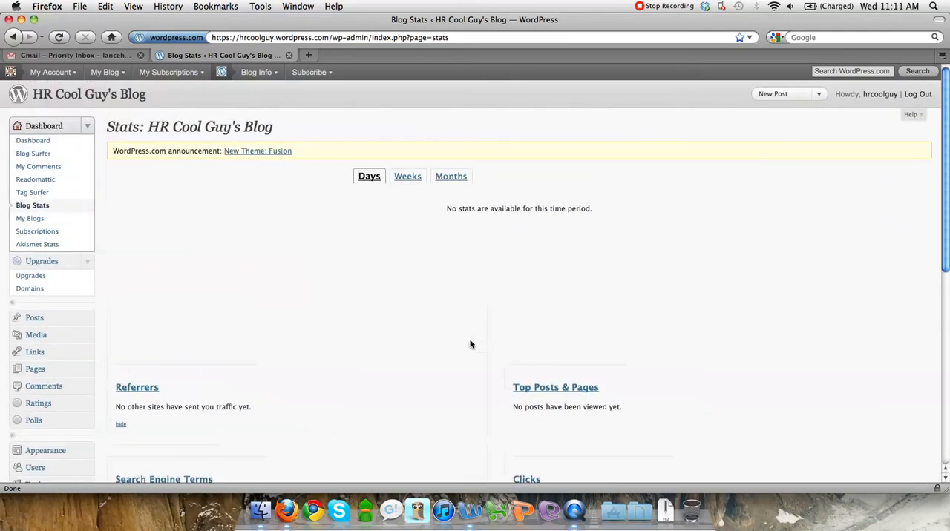
mouse_move(30, 219)
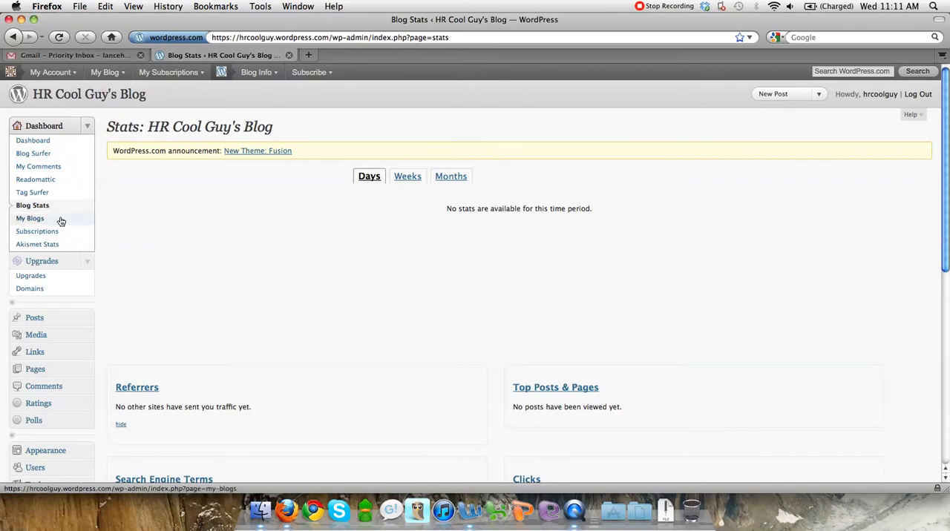
mouse_move(93, 231)
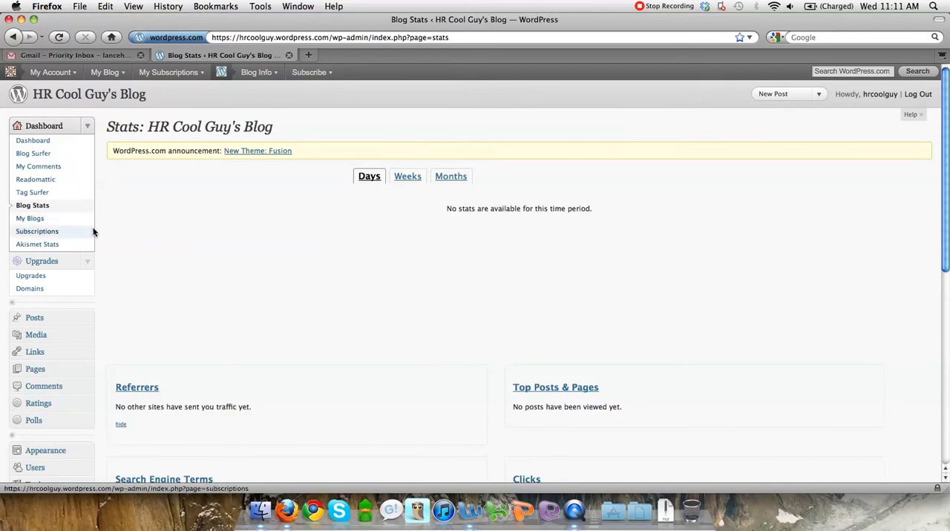
scroll(down, 3)
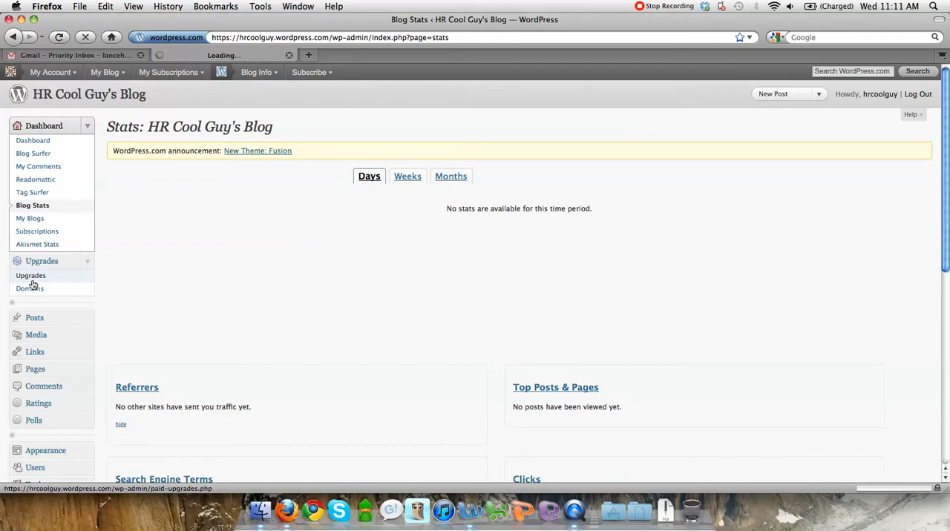
Show the Upgrades overview and choose Buy Now under Add a Domain.
click(31, 275)
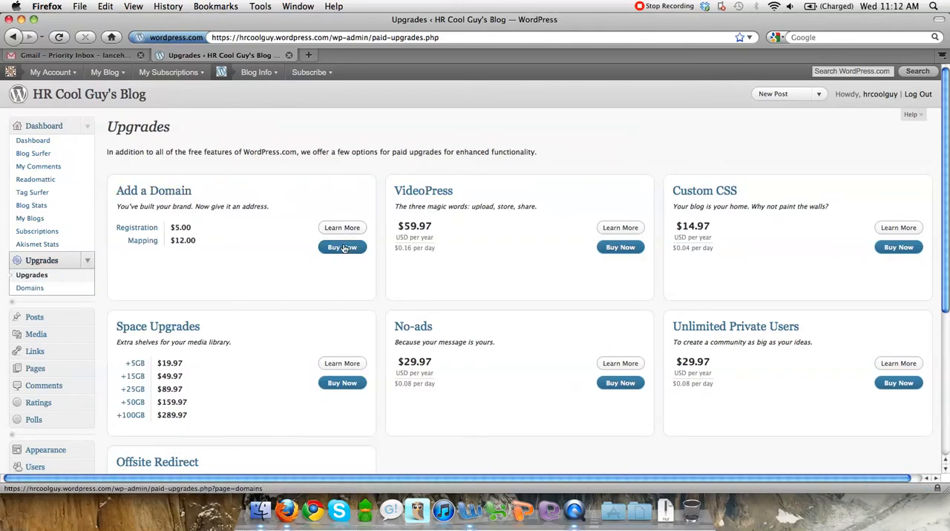
click(342, 247)
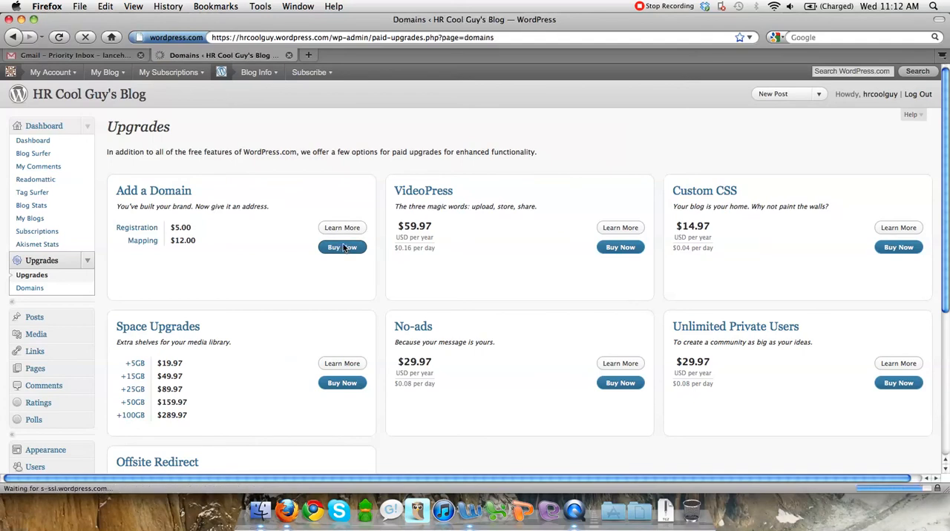
Check hrcoolguy.com as a domain to add, finding it available at $17 a year.
click(29, 288)
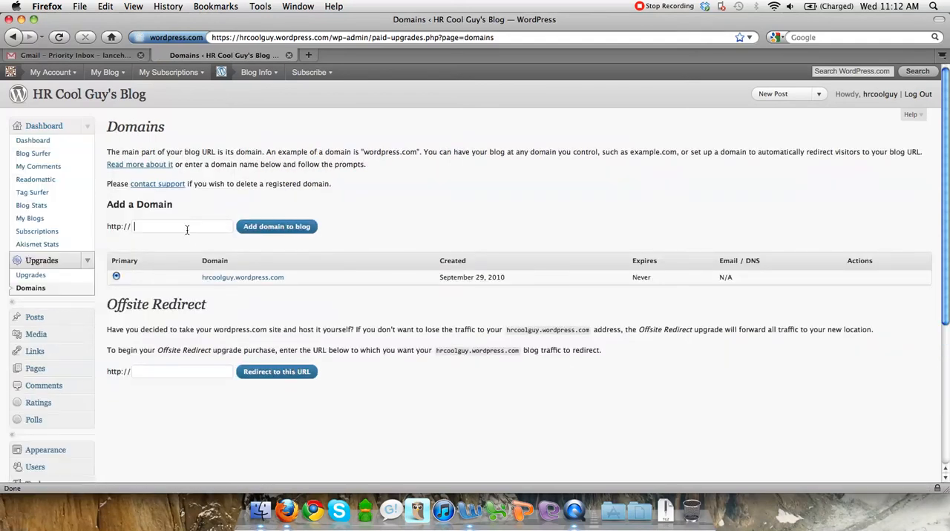
text(hr)
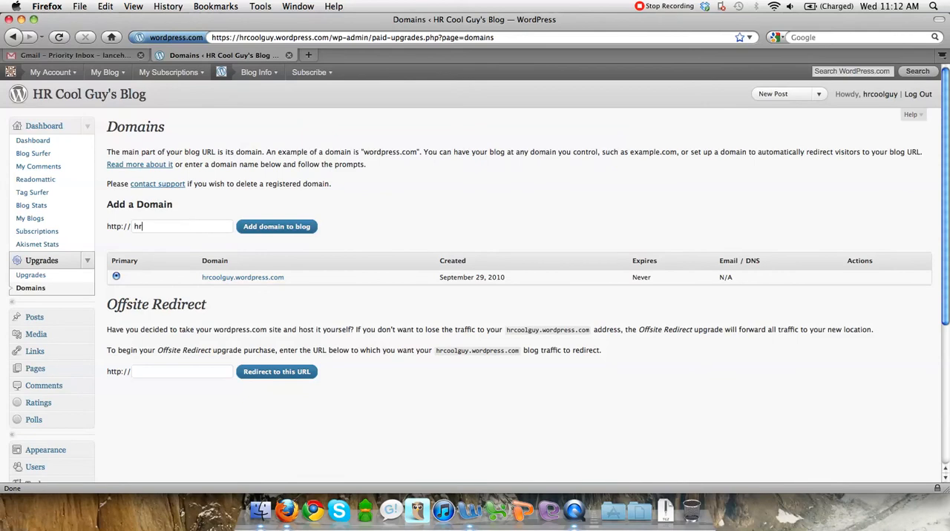
text(coolguy.)
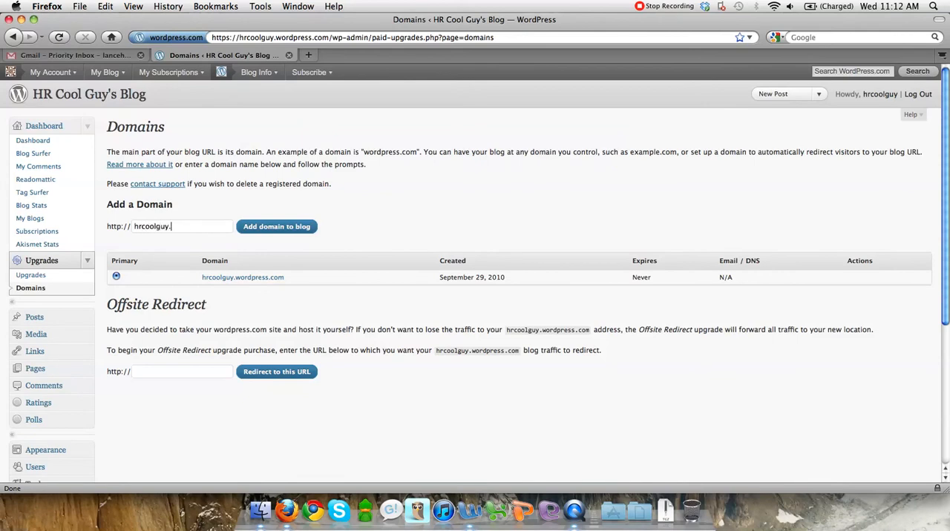
text(com)
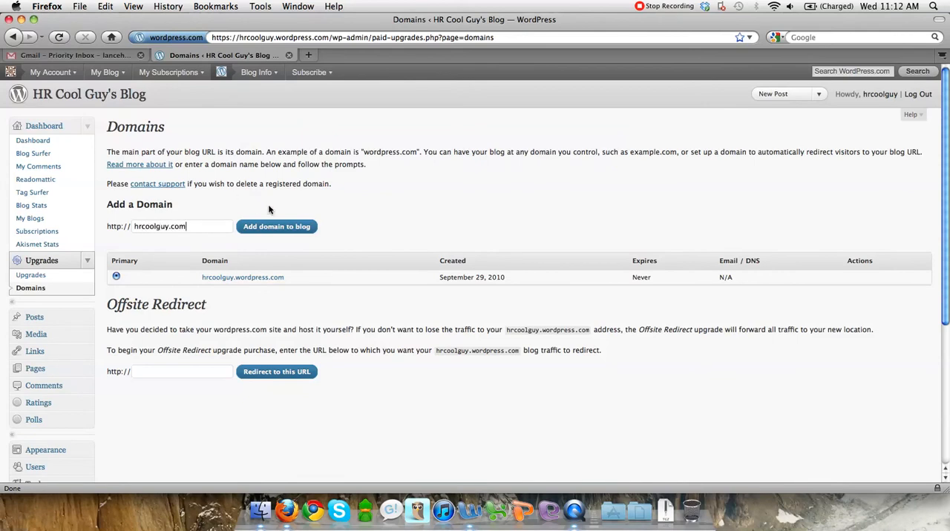
click(276, 227)
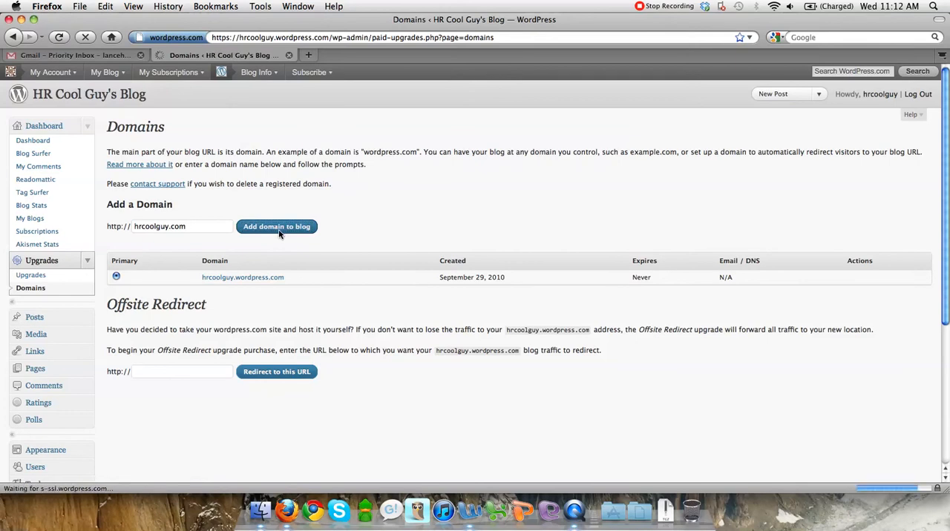
click(276, 226)
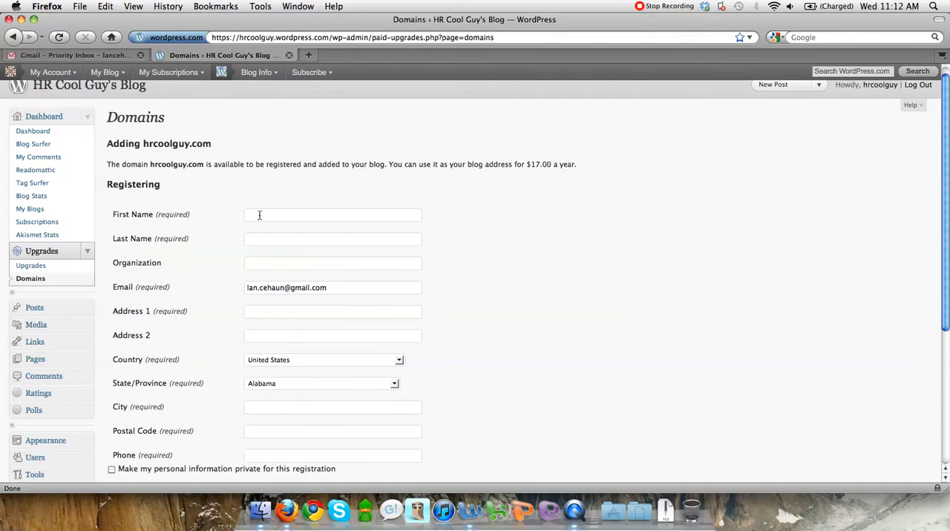
Glance at the registration form's first-name field, then go back to the Upgrades overview.
click(332, 215)
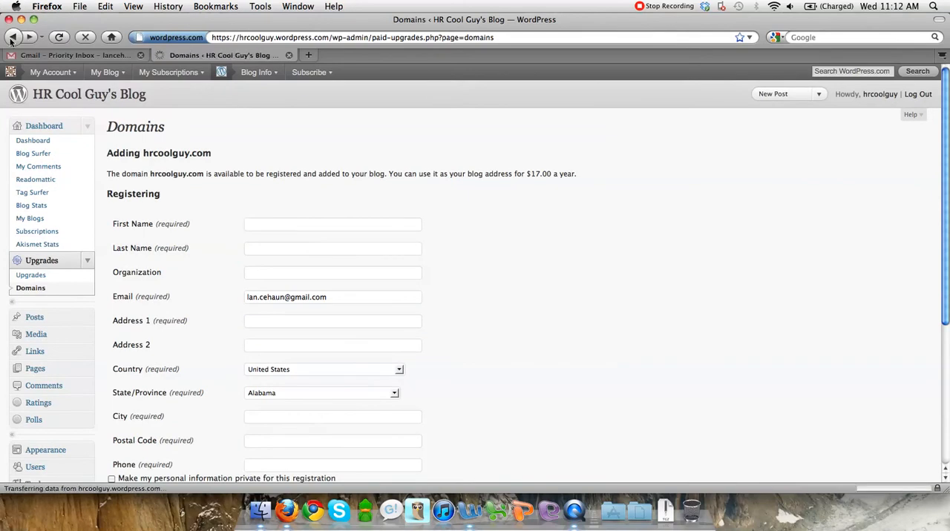
click(12, 37)
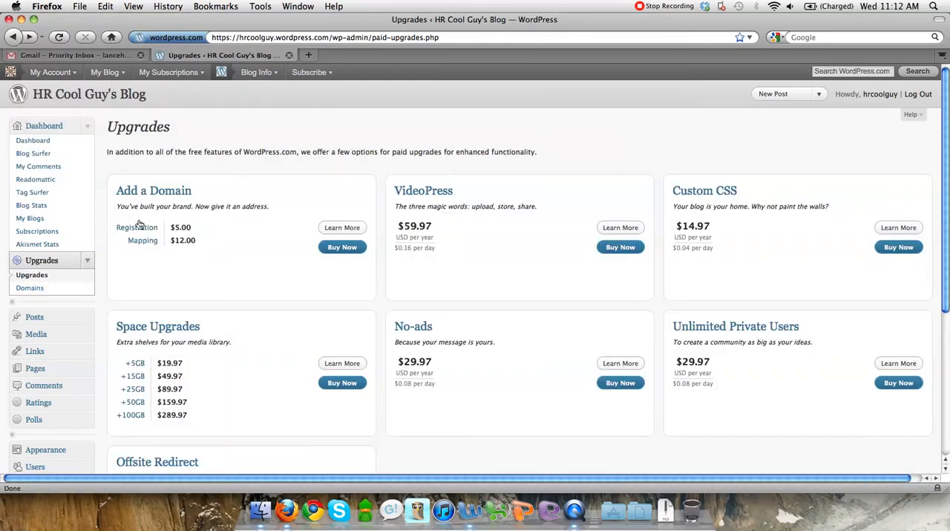
mouse_move(137, 228)
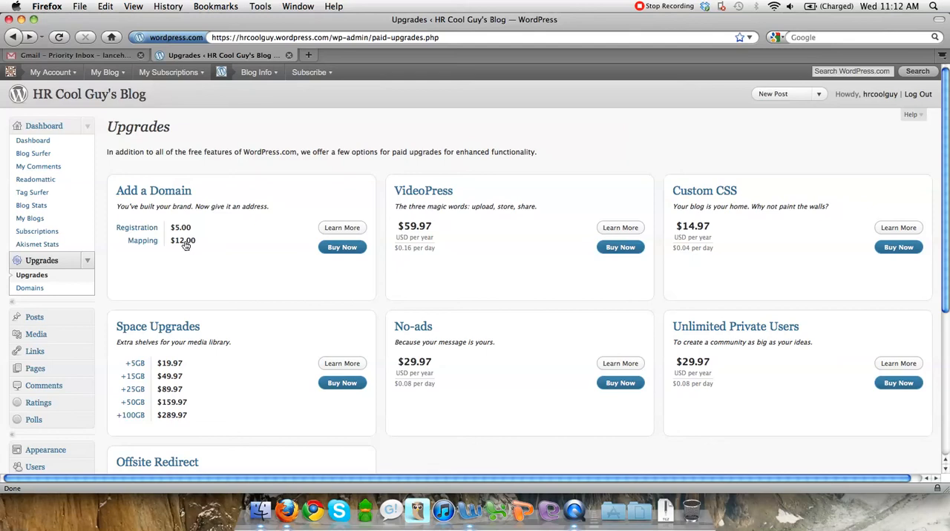
mouse_move(166, 221)
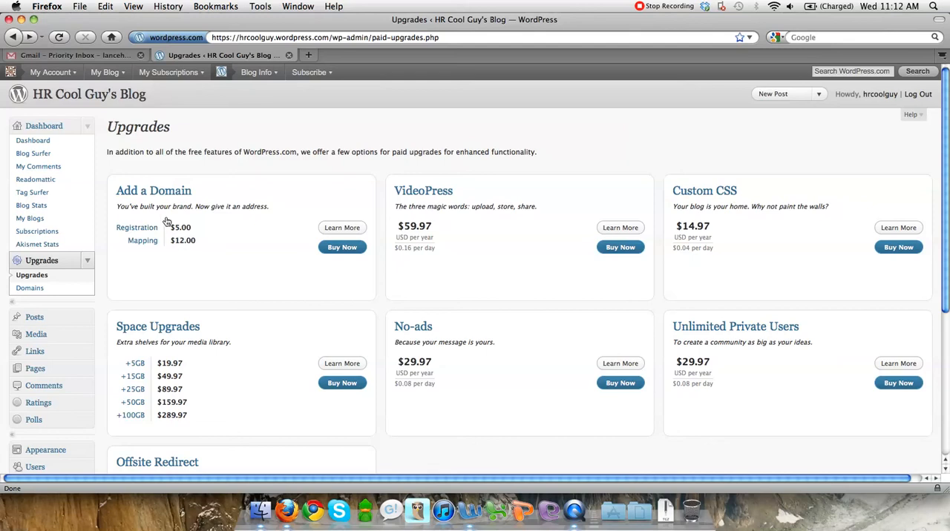
mouse_move(136, 227)
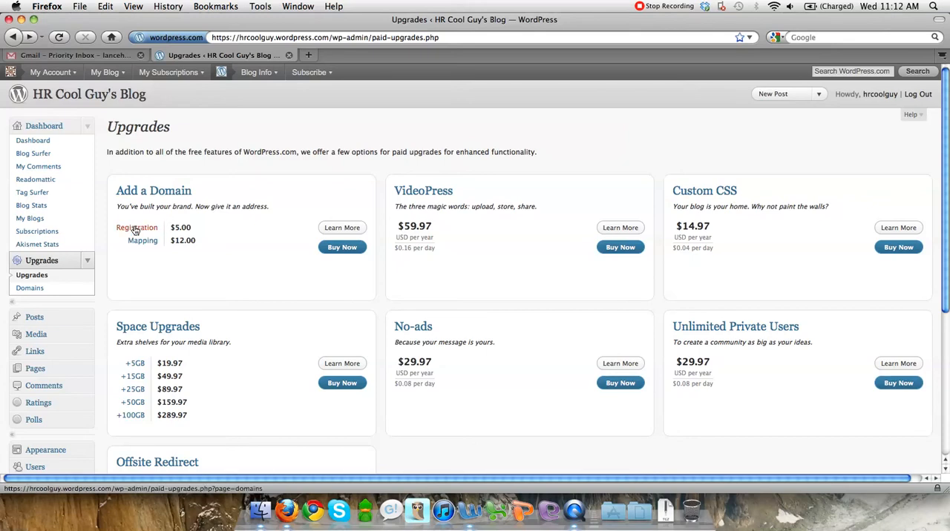
mouse_move(121, 244)
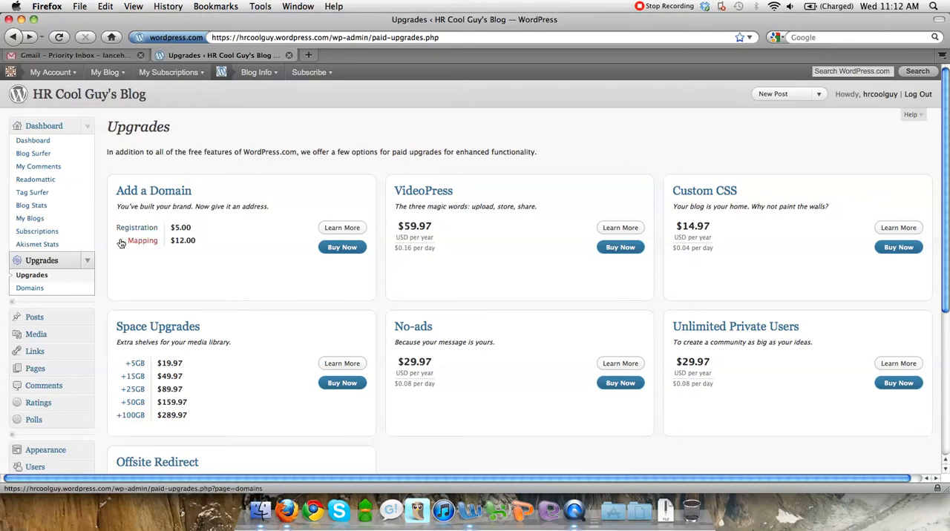
mouse_move(143, 245)
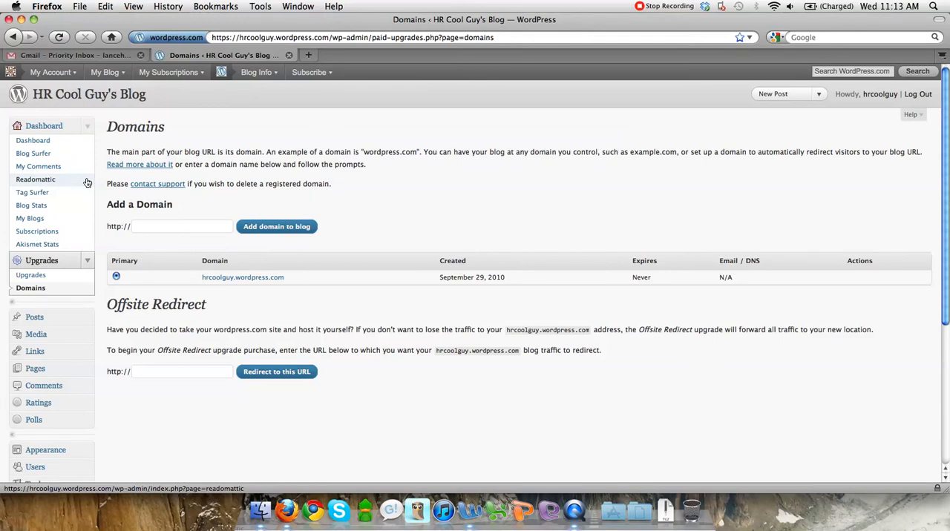
mouse_move(109, 314)
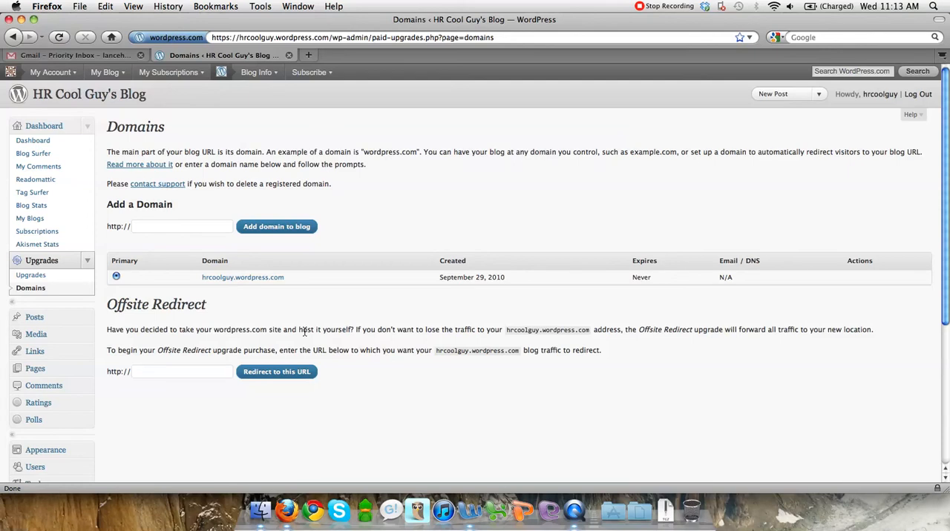
mouse_move(361, 349)
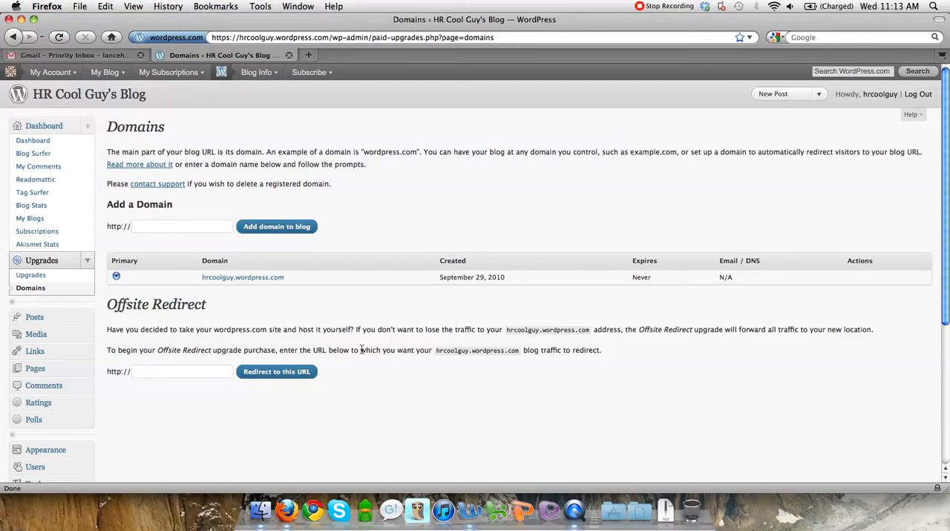
mouse_move(366, 277)
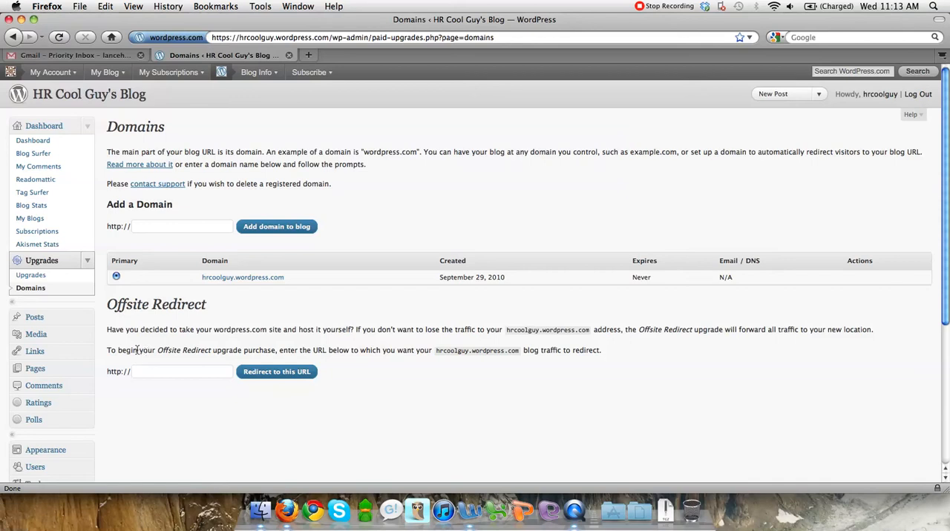
mouse_move(93, 260)
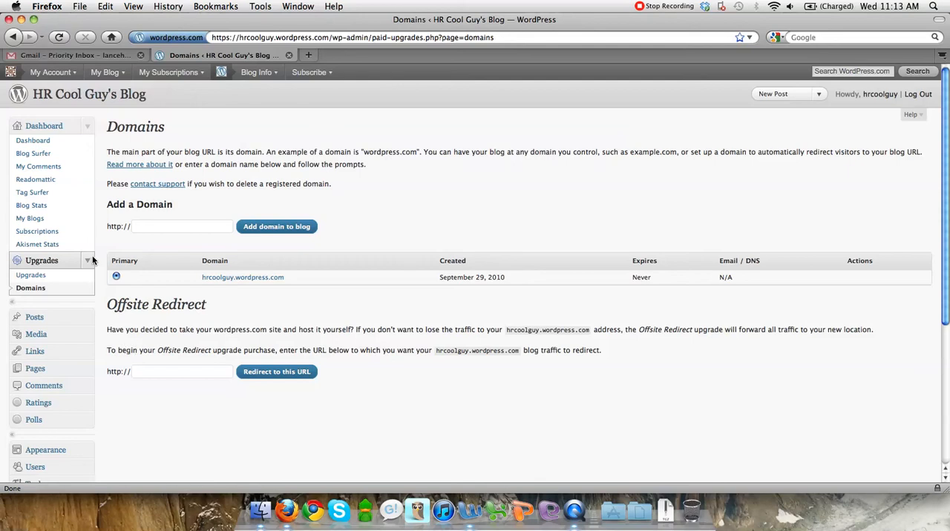
mouse_move(93, 261)
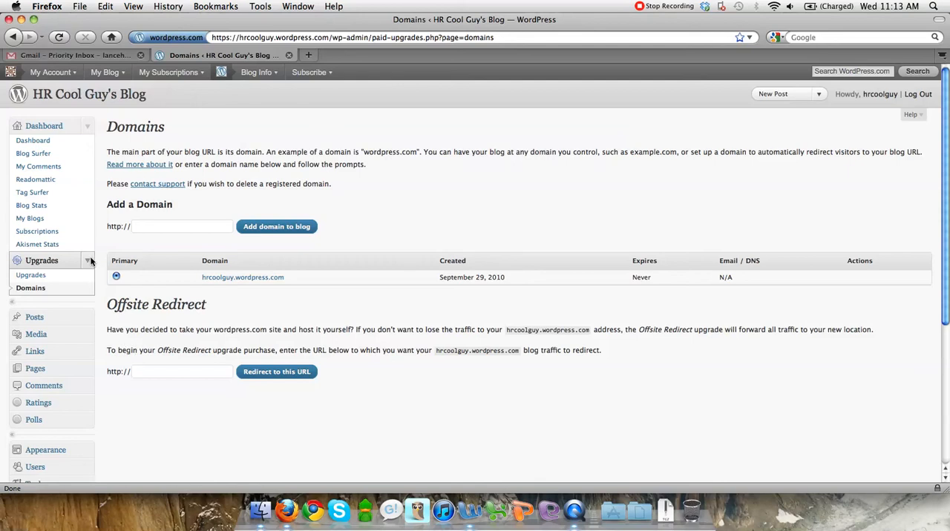
Bring up a context menu over the Domains page's offsite redirect section while reading it.
right_click(97, 263)
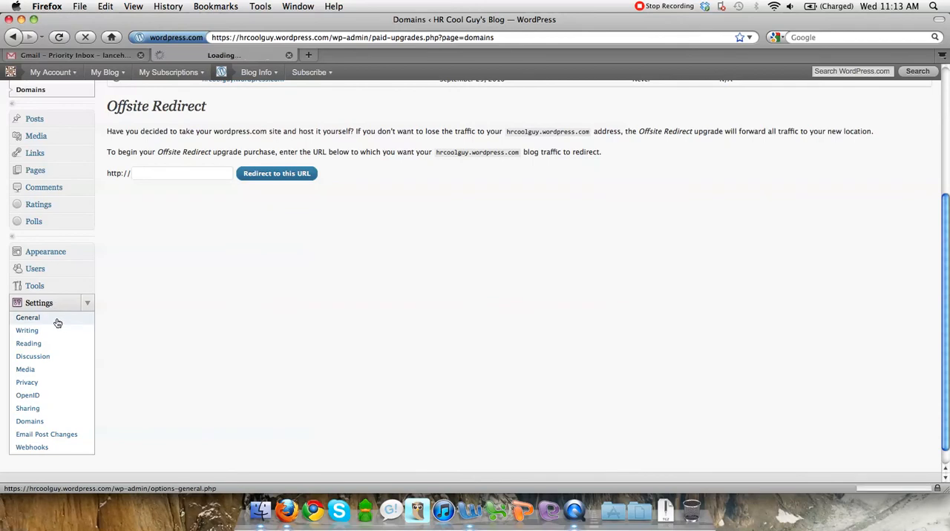
In General Settings, replace the blog tagline with 'The tagline'.
click(27, 317)
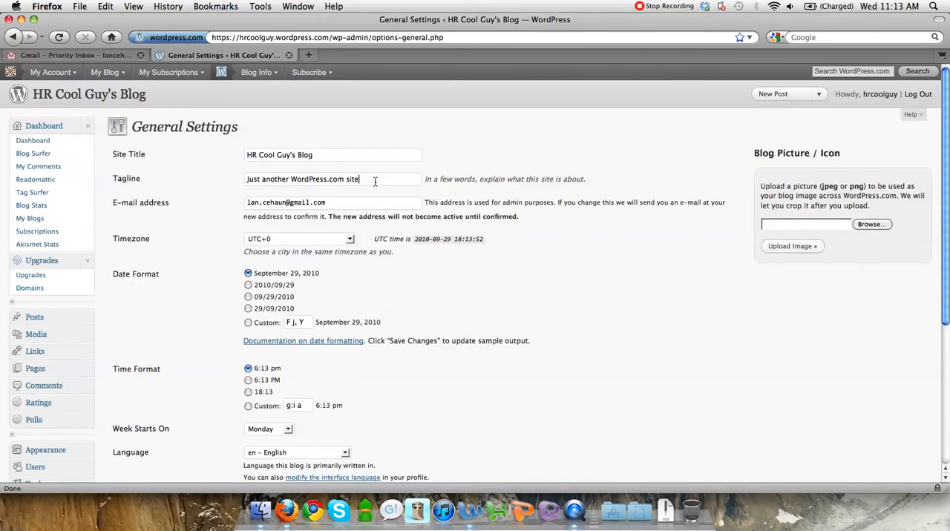
text(T)
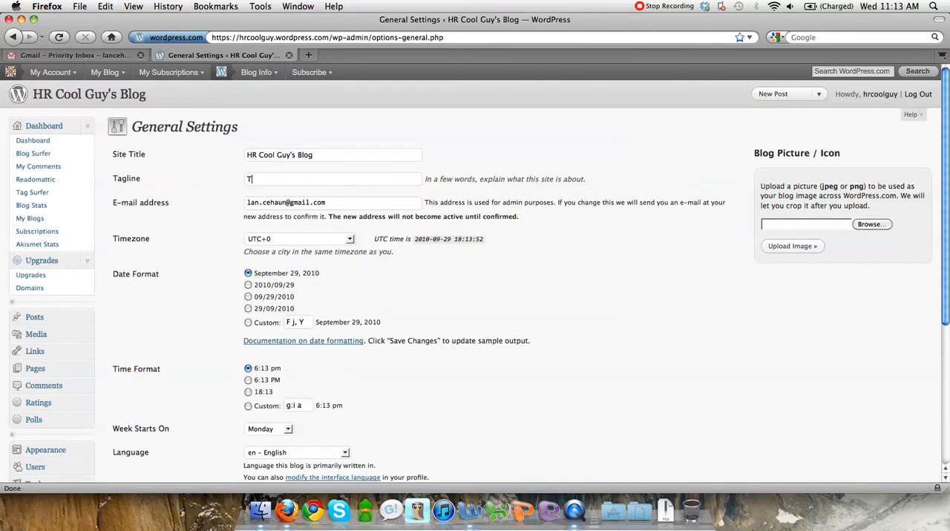
text(he tagli)
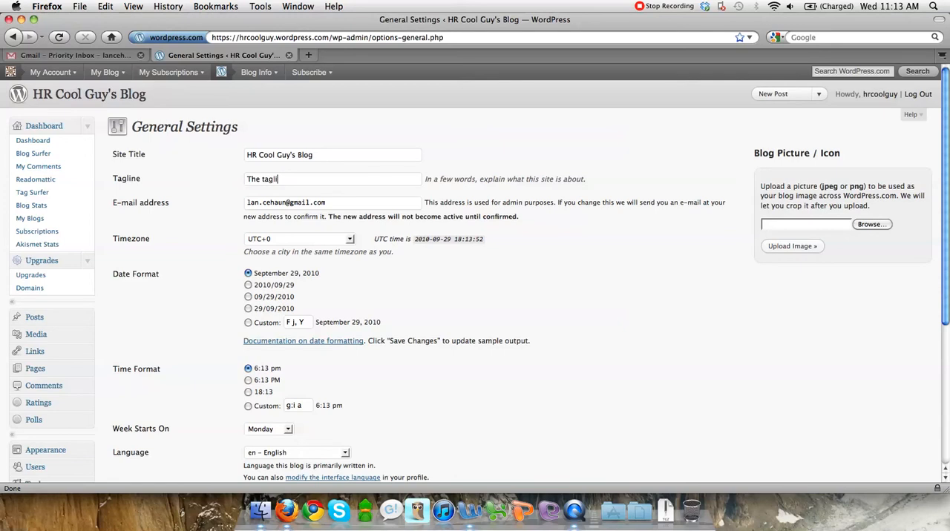
text(ine)
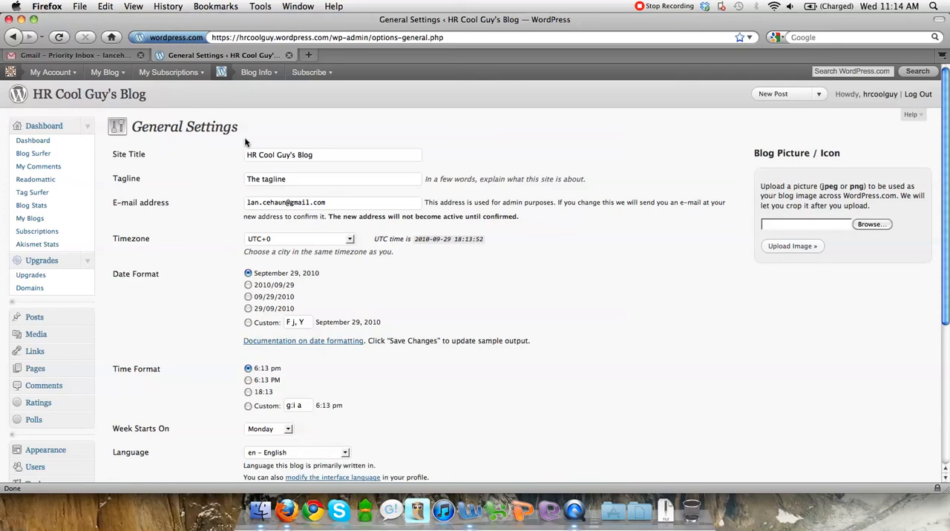
click(333, 179)
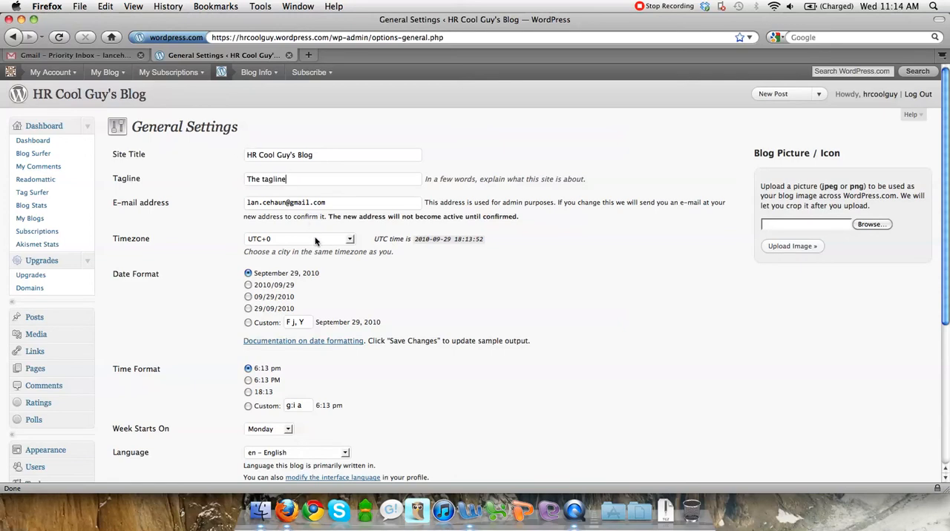
Set the blog's timezone to Vancouver and save the general settings.
click(299, 239)
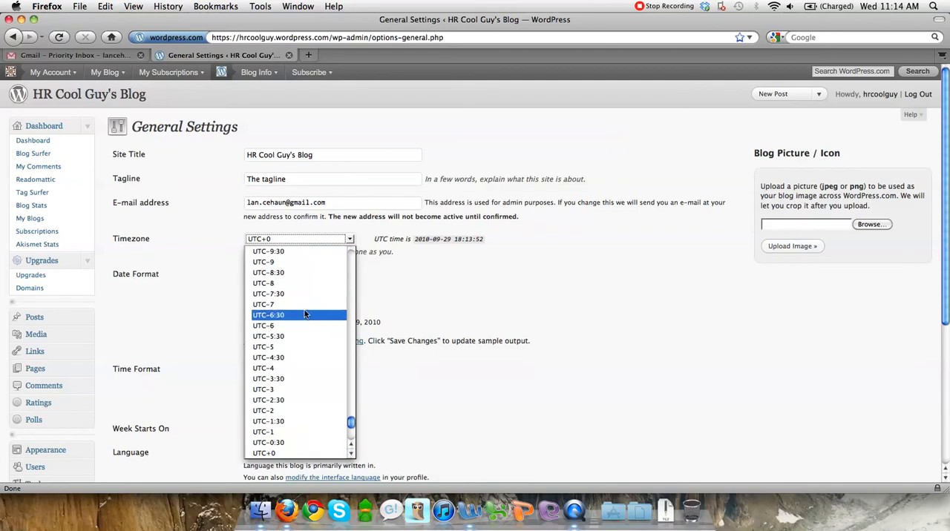
click(263, 304)
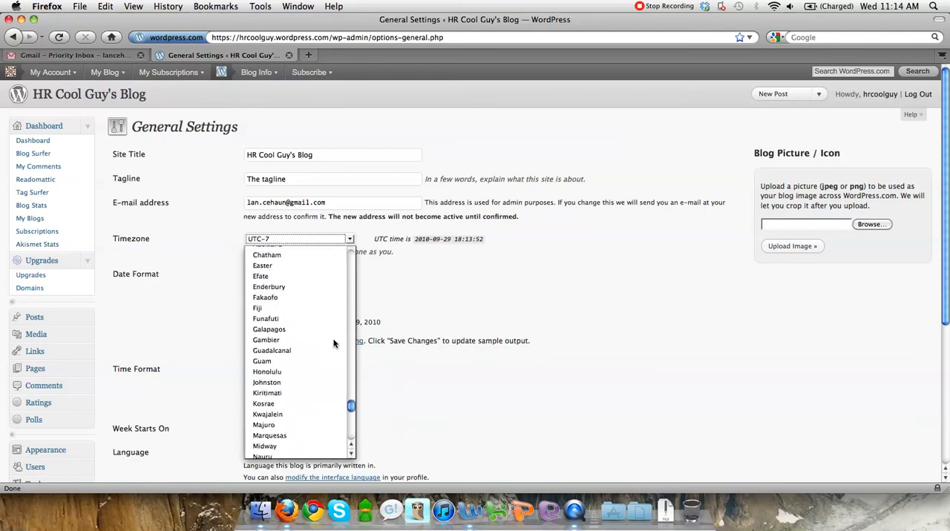
scroll(down, 3)
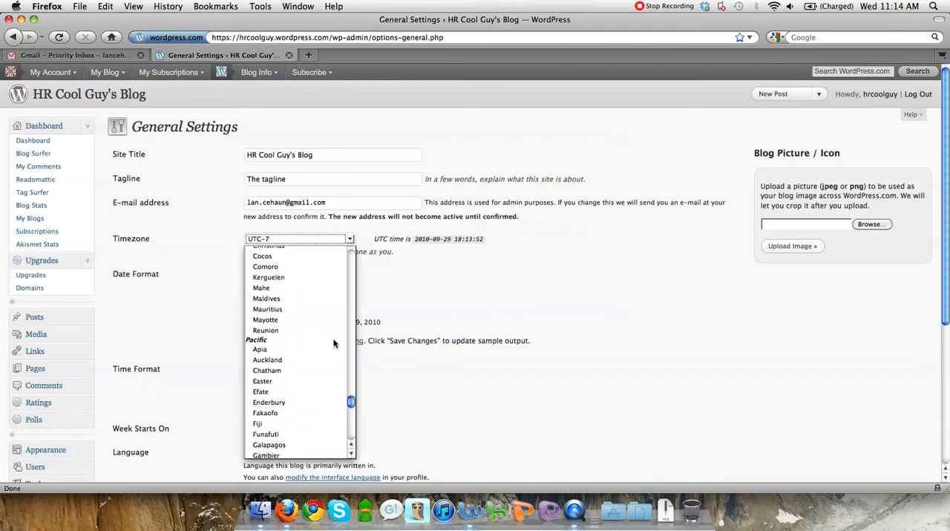
scroll(down, 3)
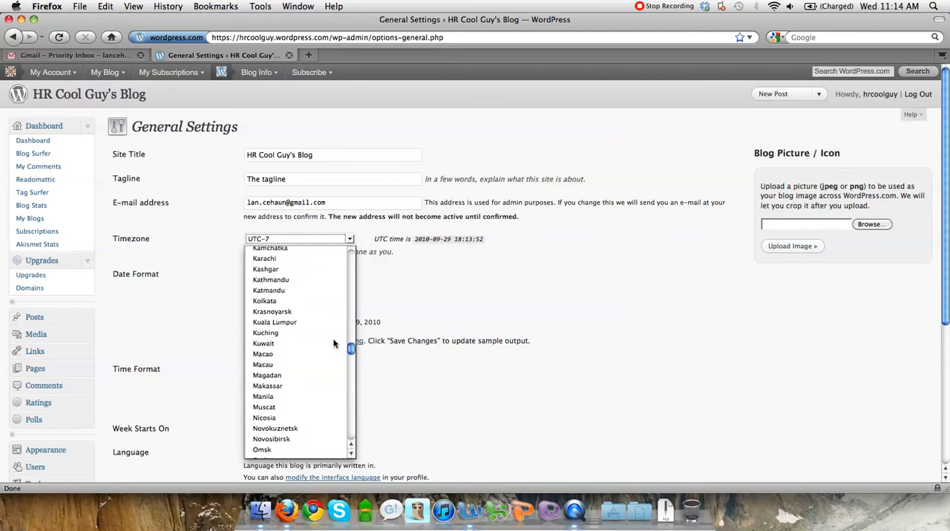
scroll(down, 3)
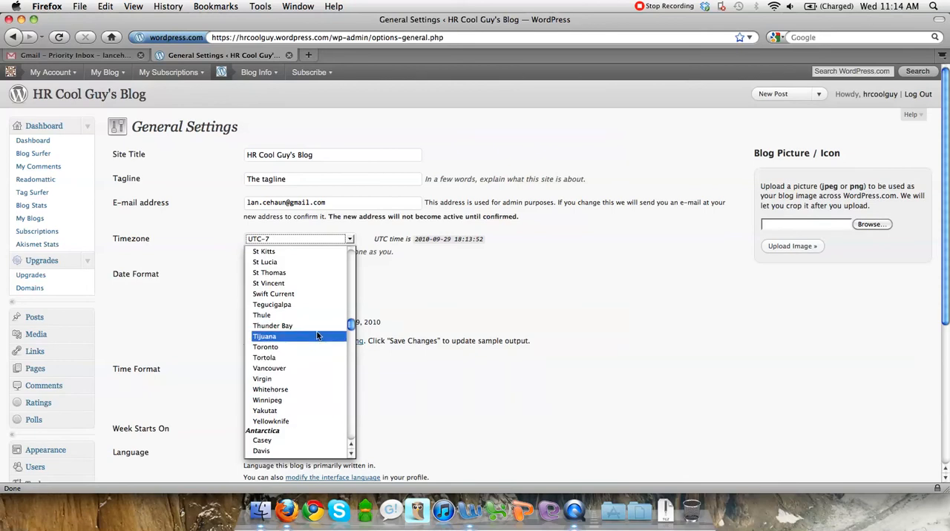
mouse_move(323, 304)
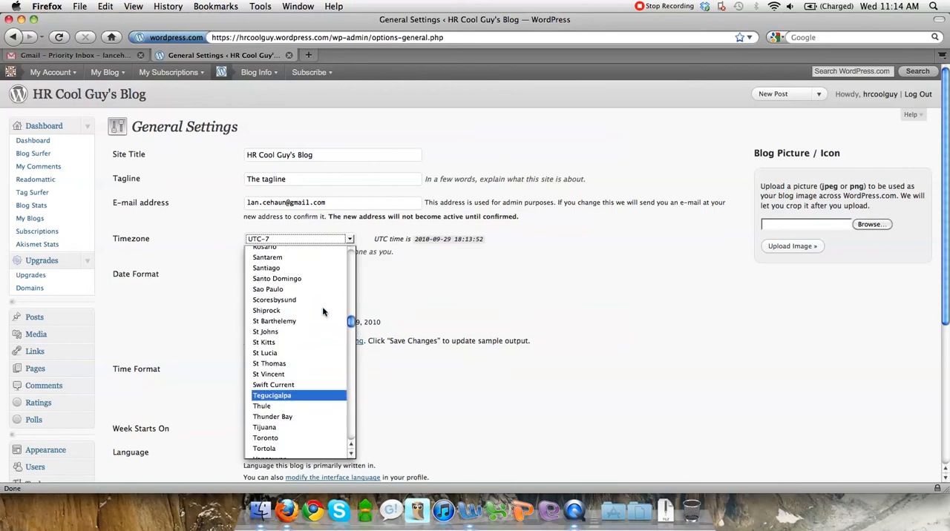
scroll(down, 3)
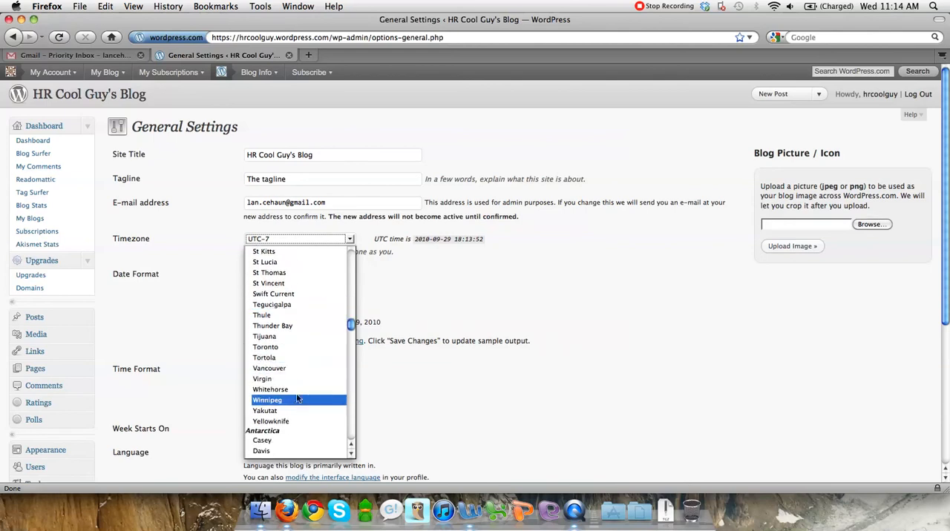
click(268, 368)
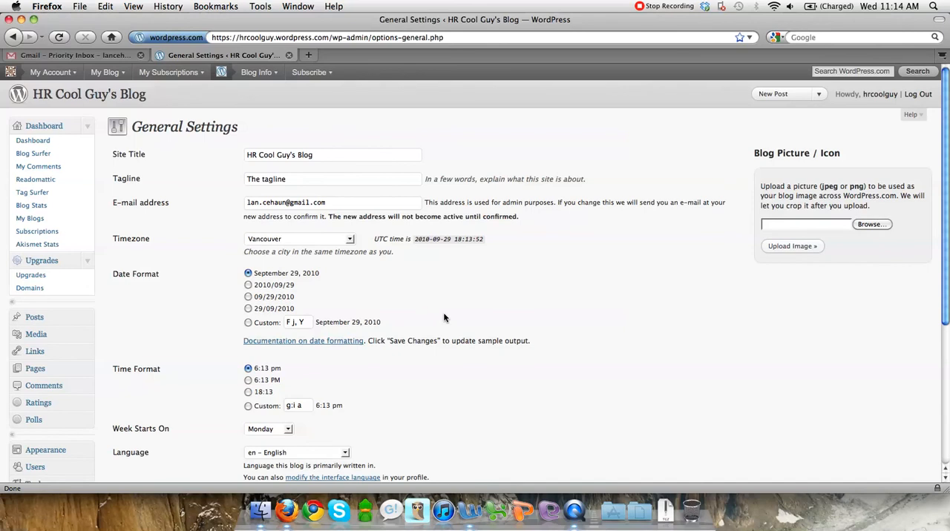
scroll(down, 3)
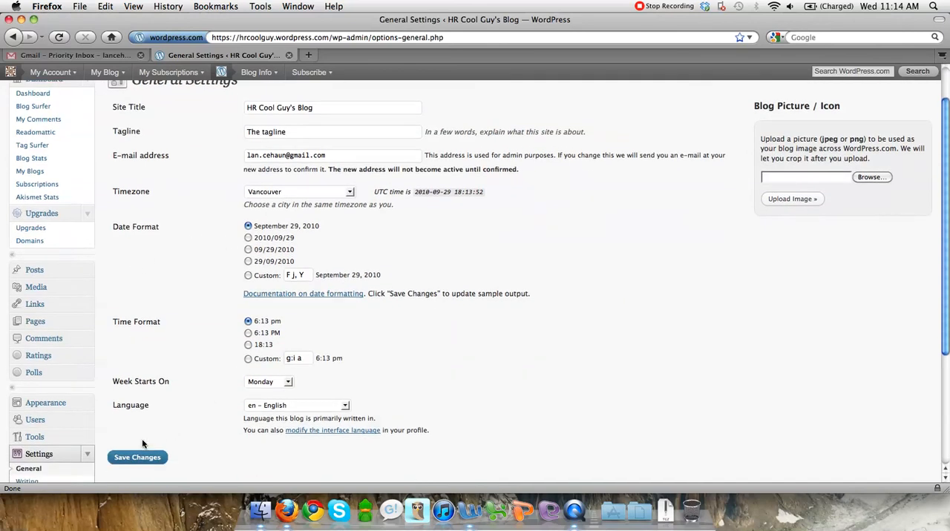
mouse_move(189, 433)
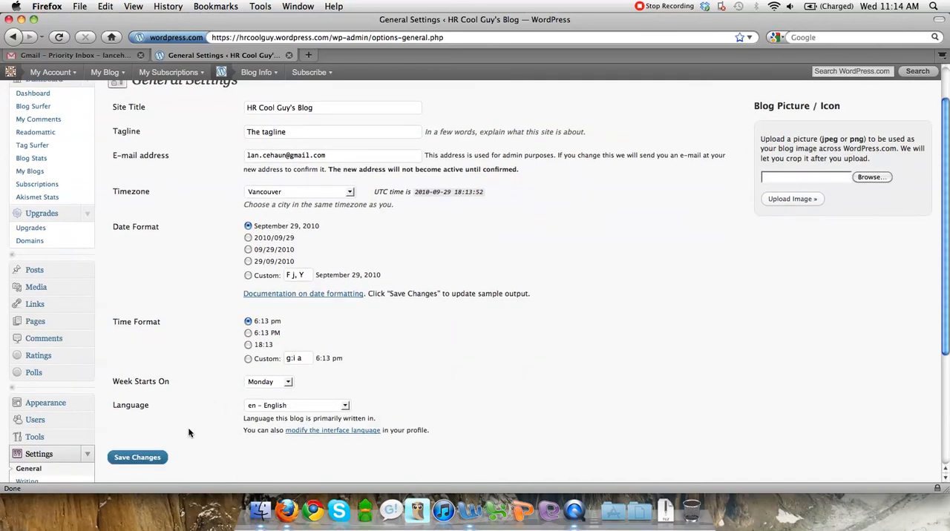
click(137, 458)
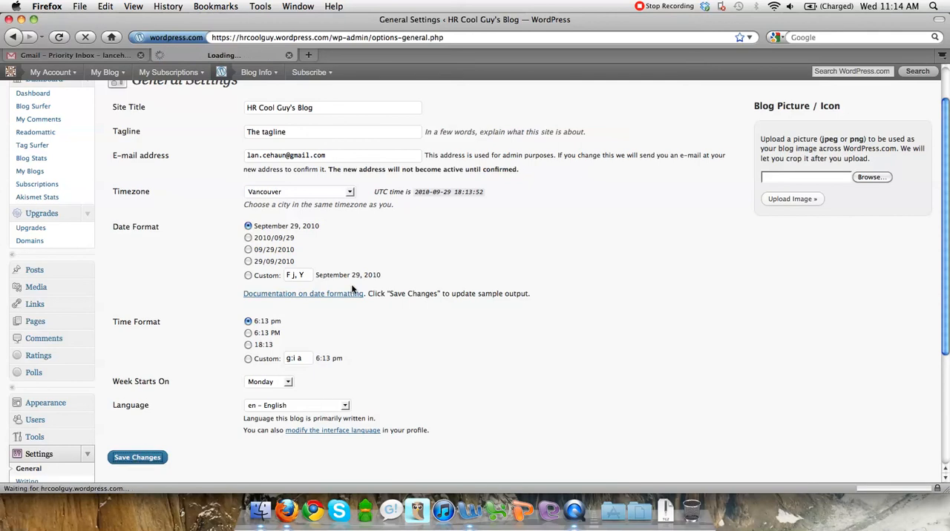
In Writing Settings, make Resume the default post category and save the changes.
click(137, 457)
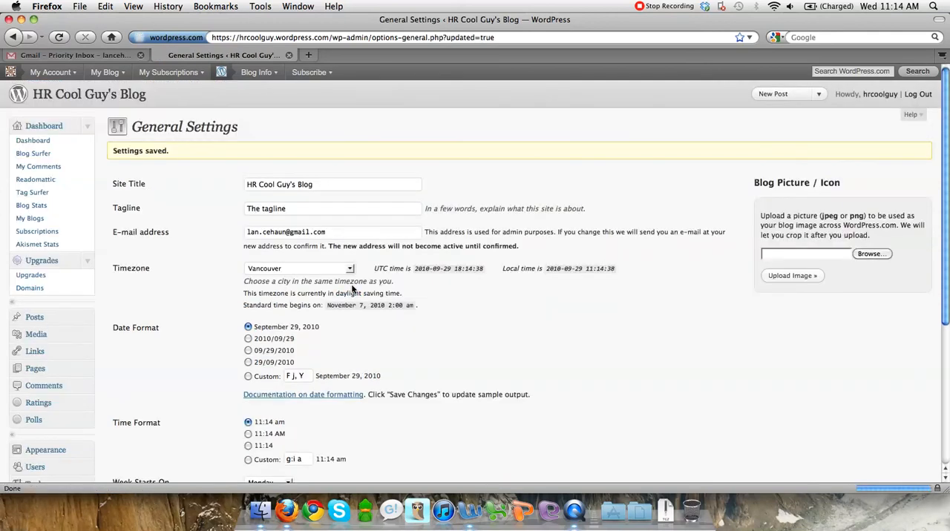
scroll(down, 3)
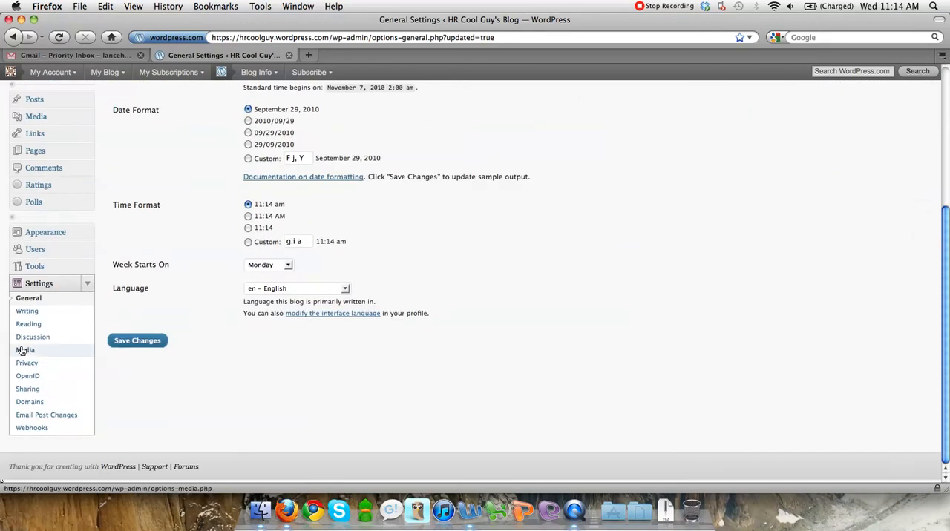
click(27, 310)
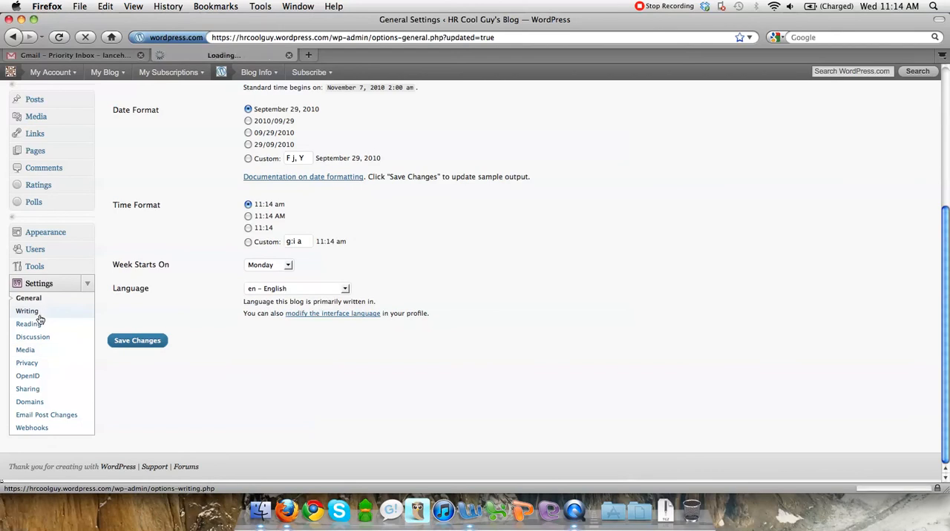
click(27, 311)
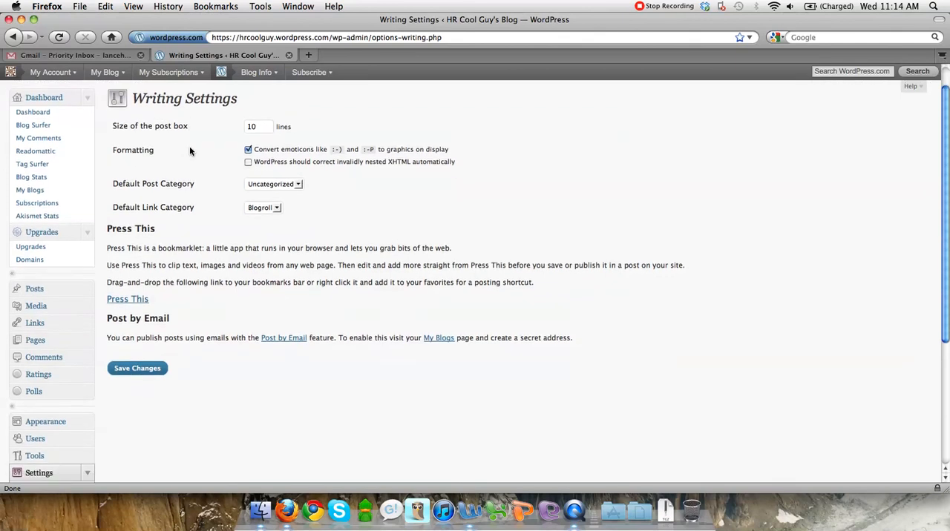
scroll(down, 3)
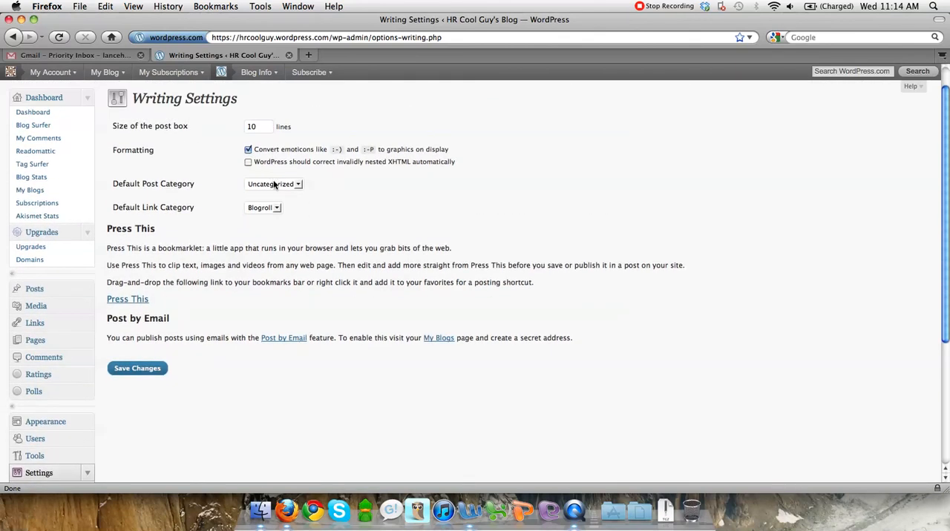
click(274, 184)
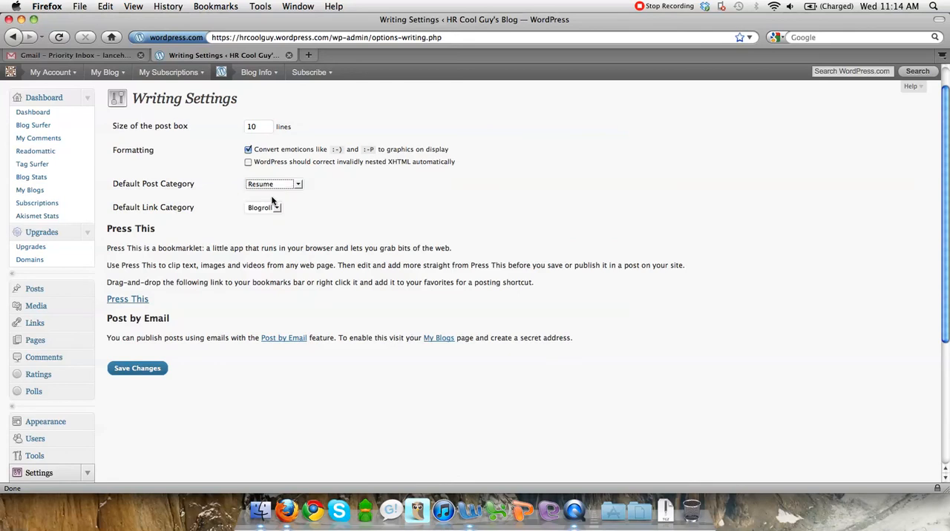
mouse_move(293, 214)
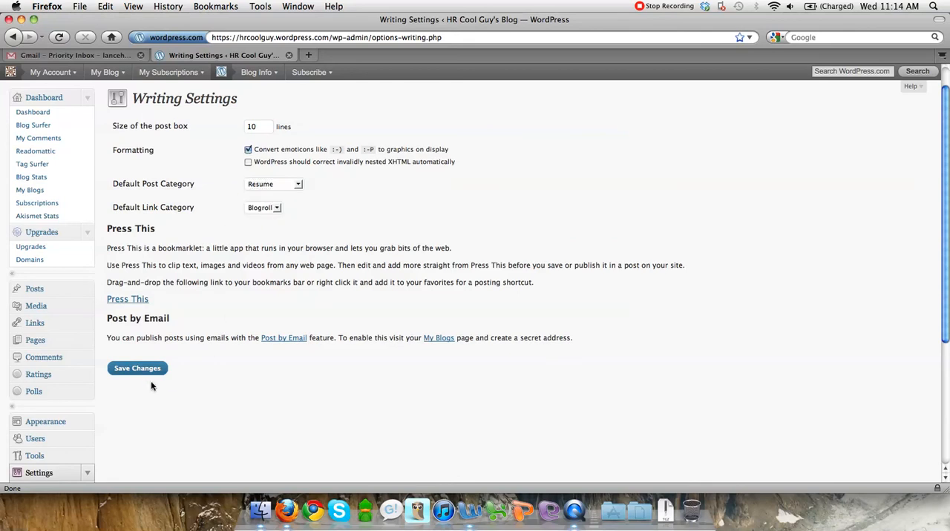
click(138, 368)
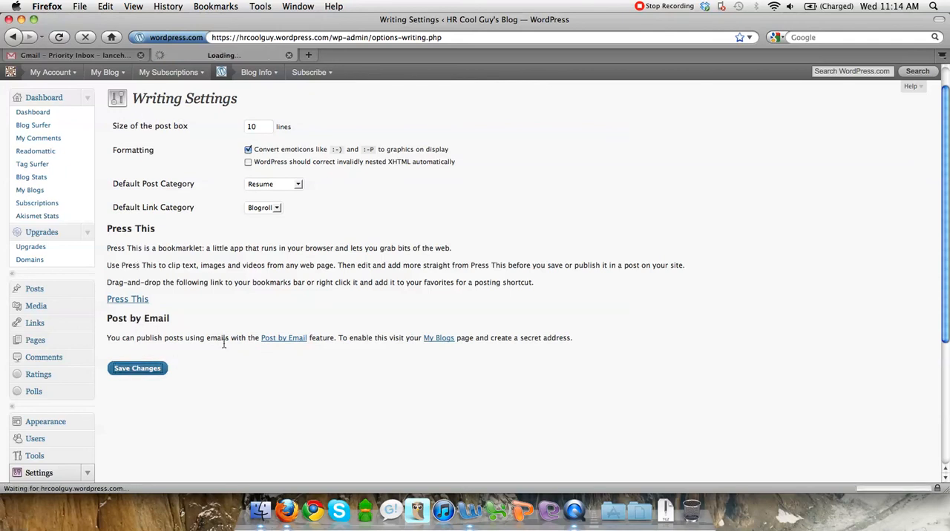
Bring up Reading Settings and look over front page, posts per page and feed options unchanged.
click(136, 368)
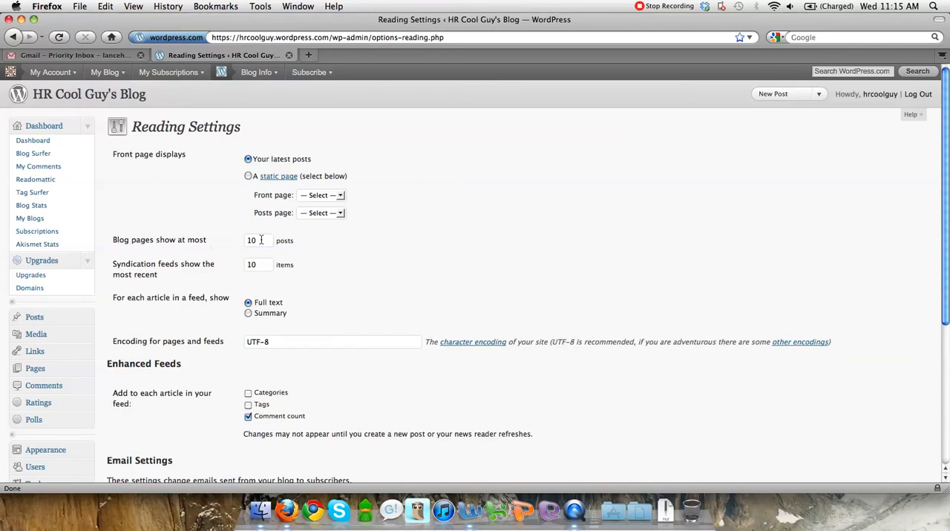
mouse_move(197, 204)
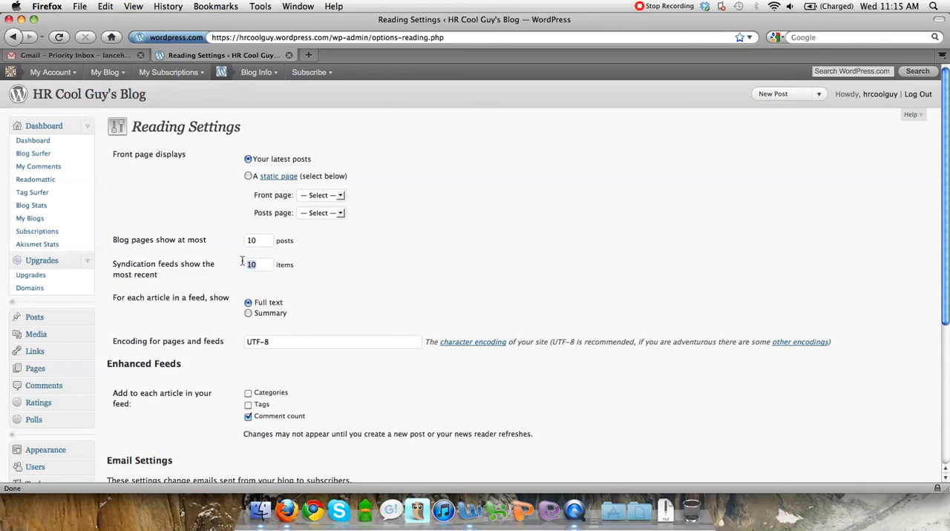
scroll(down, 3)
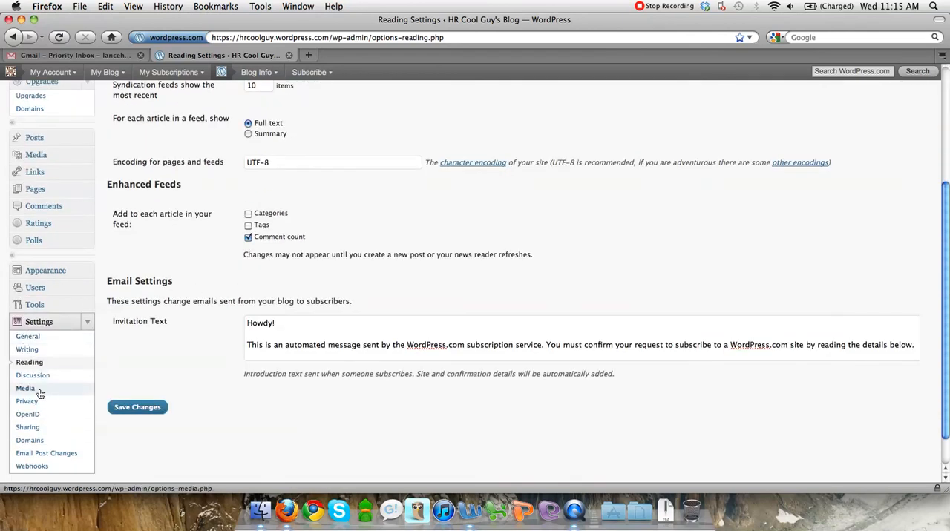
Review the Discussion Settings comment options, then go to the WordPress.com home page.
click(33, 375)
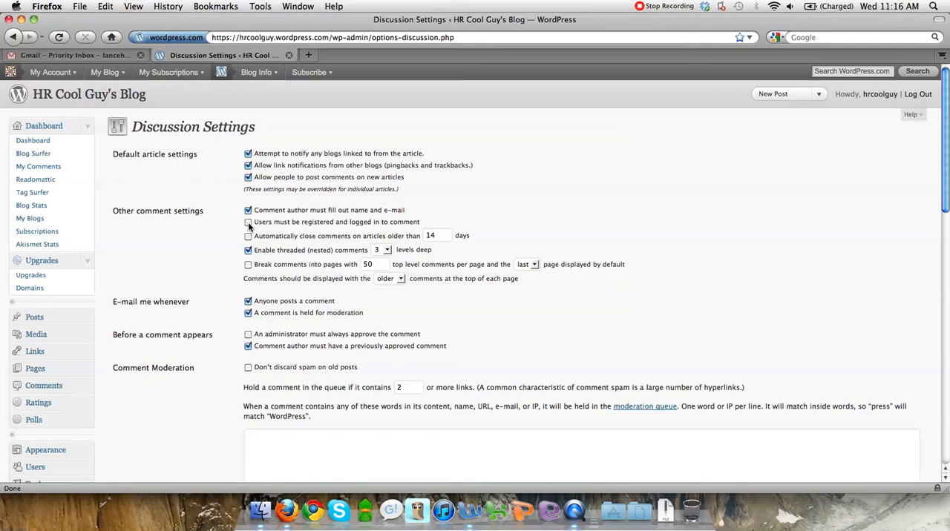
scroll(down, 3)
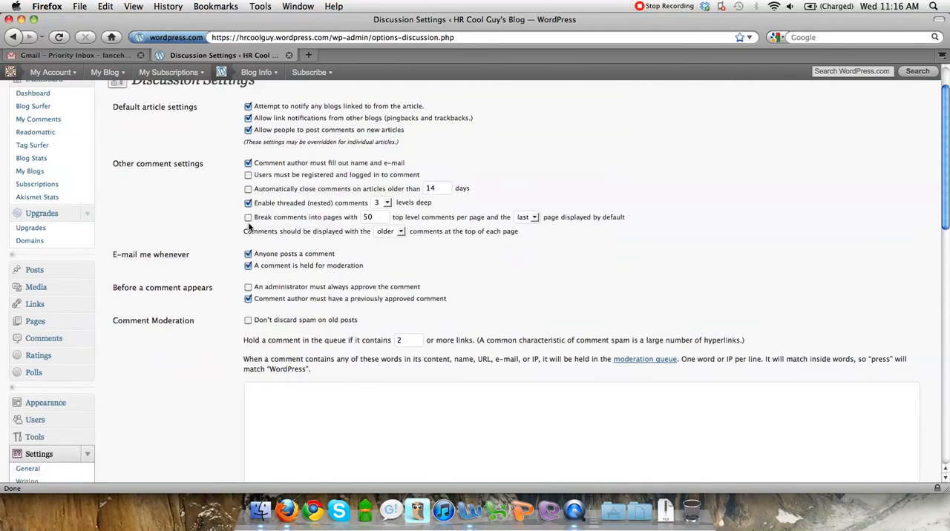
scroll(down, 3)
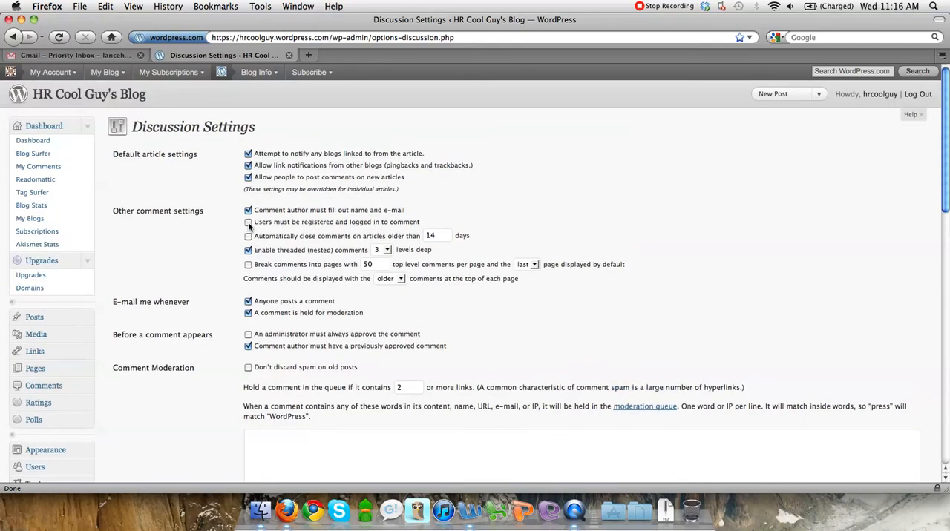
click(249, 221)
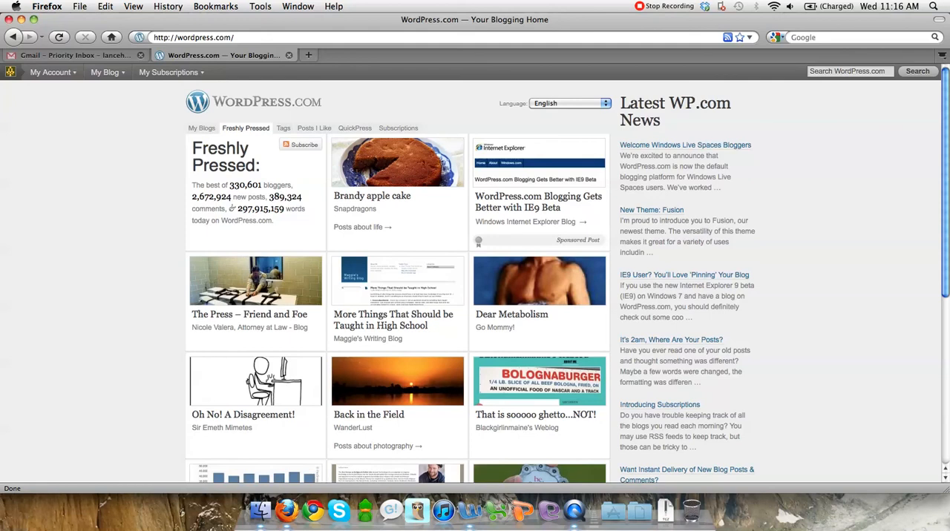
Search WordPress.com for 'how do I add a link', getting 113,226 results, and head to Support.
click(850, 71)
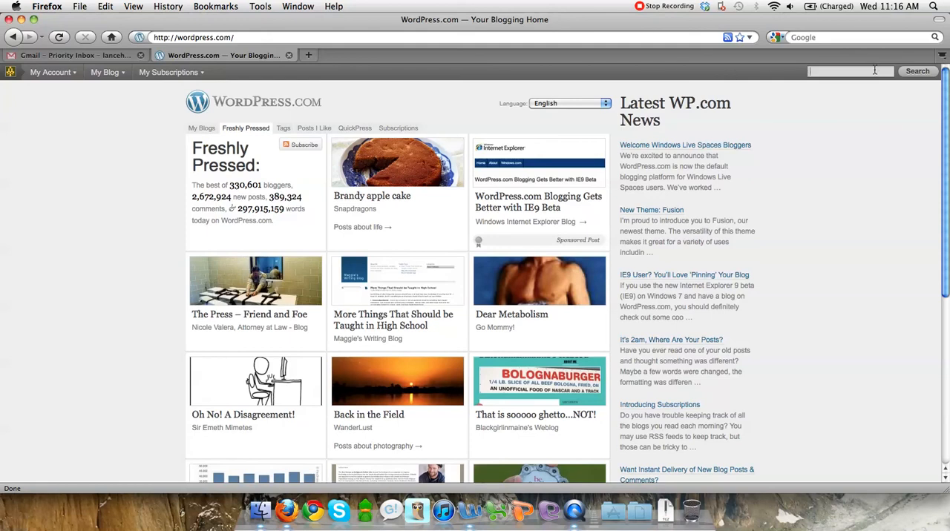
text(how do I look)
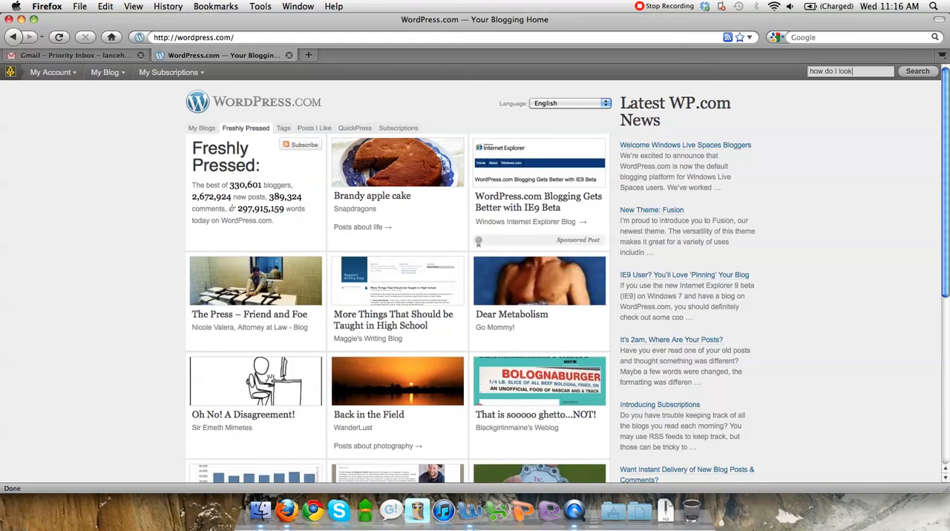
key(Backspace)
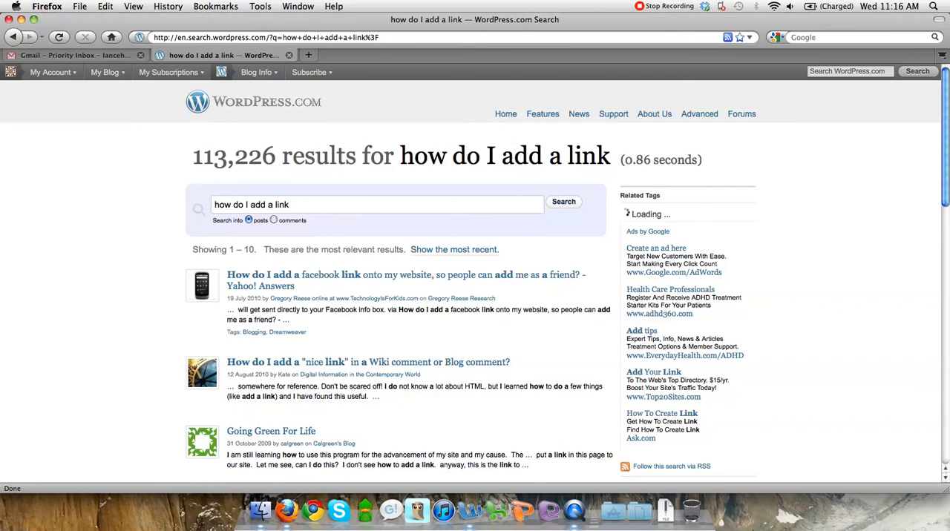
click(613, 114)
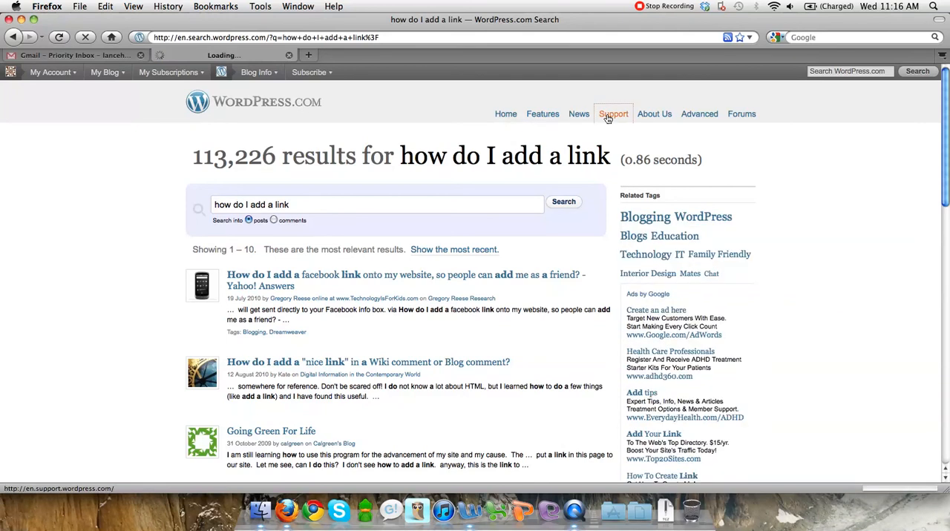
From the Support page's popular questions, bring up the 'How do I start blogging?' Getting Started article.
click(613, 114)
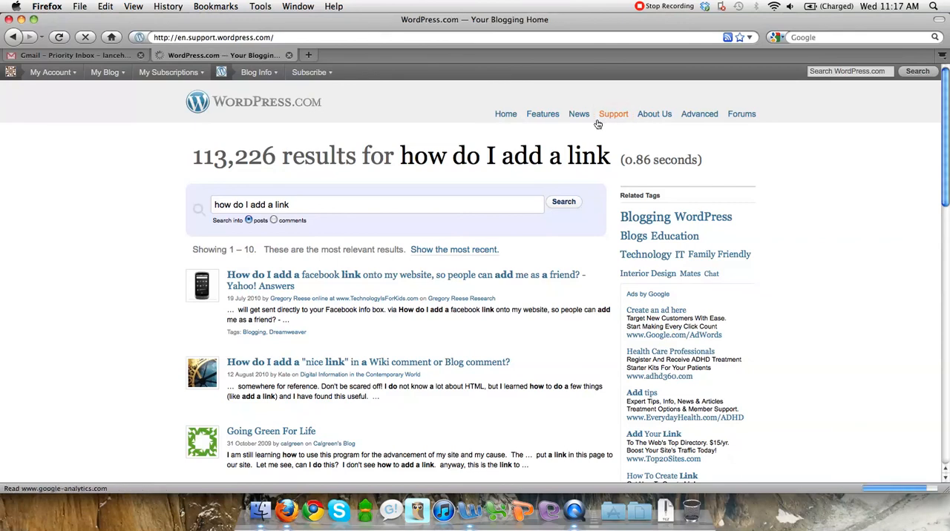
click(613, 113)
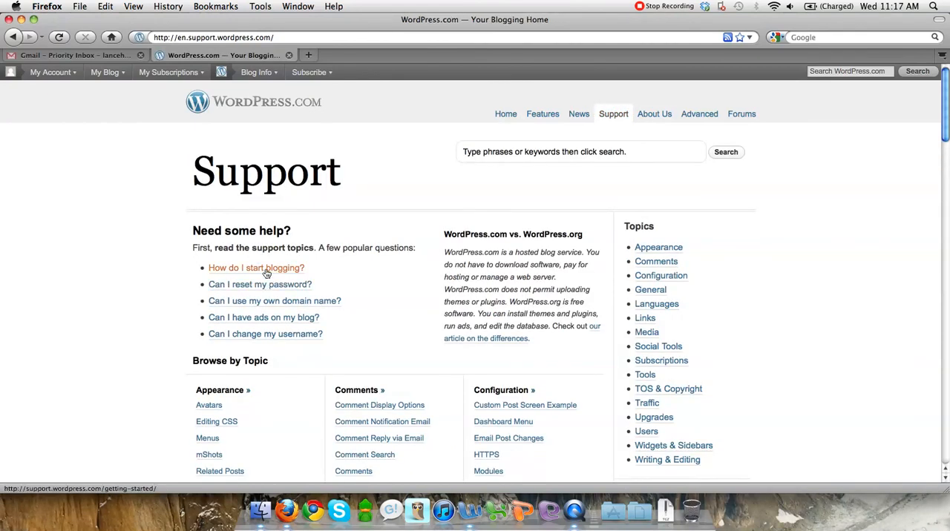
click(256, 268)
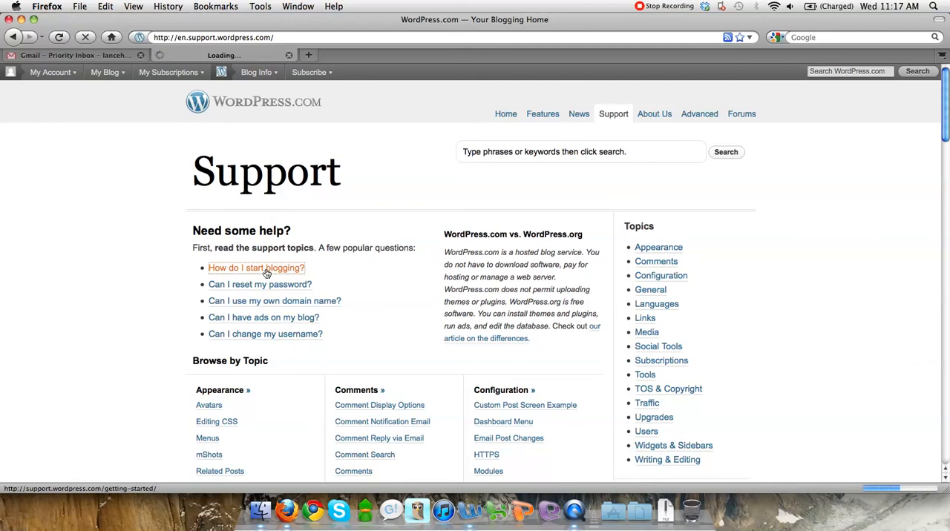
click(256, 268)
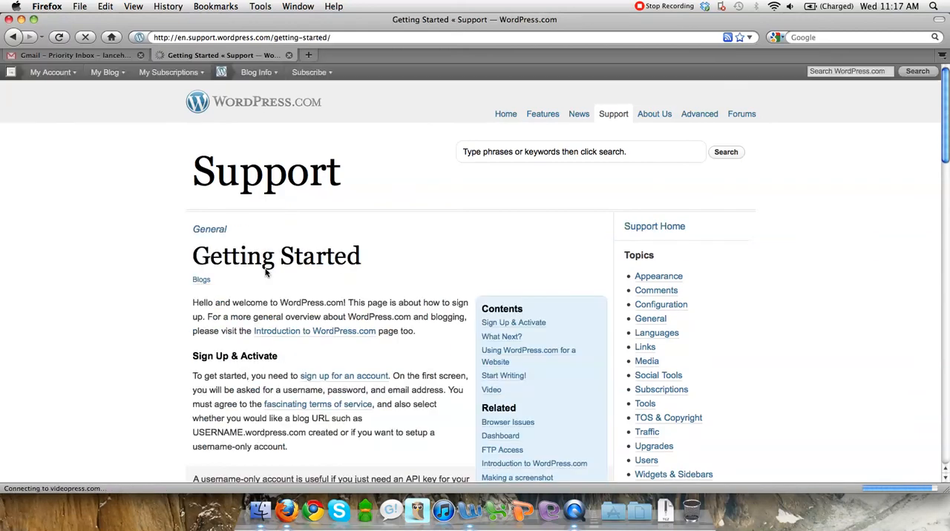
Read down the Getting Started article to its end, past the signup video.
scroll(down, 3)
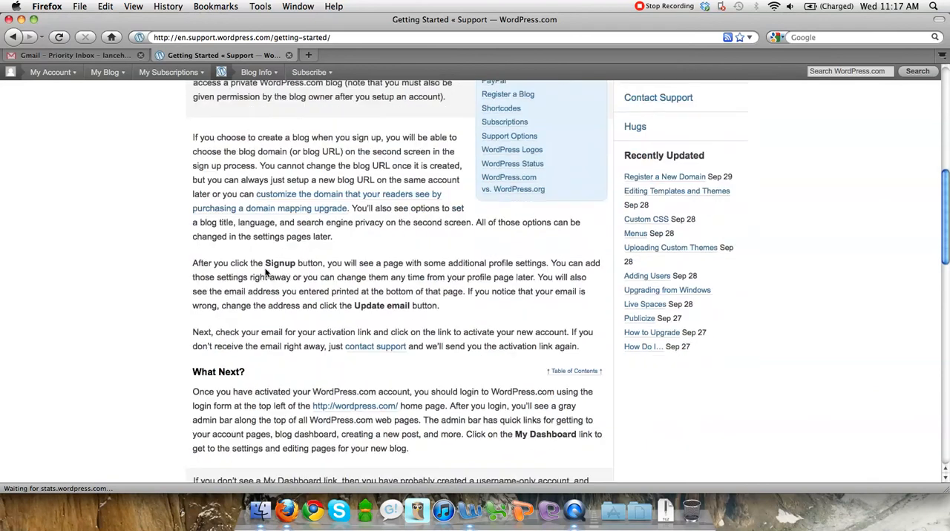
scroll(down, 3)
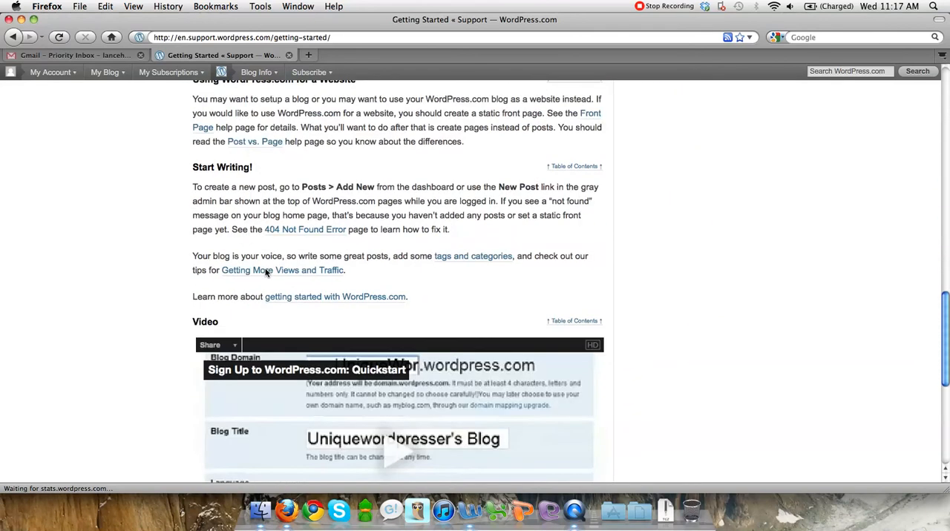
scroll(down, 3)
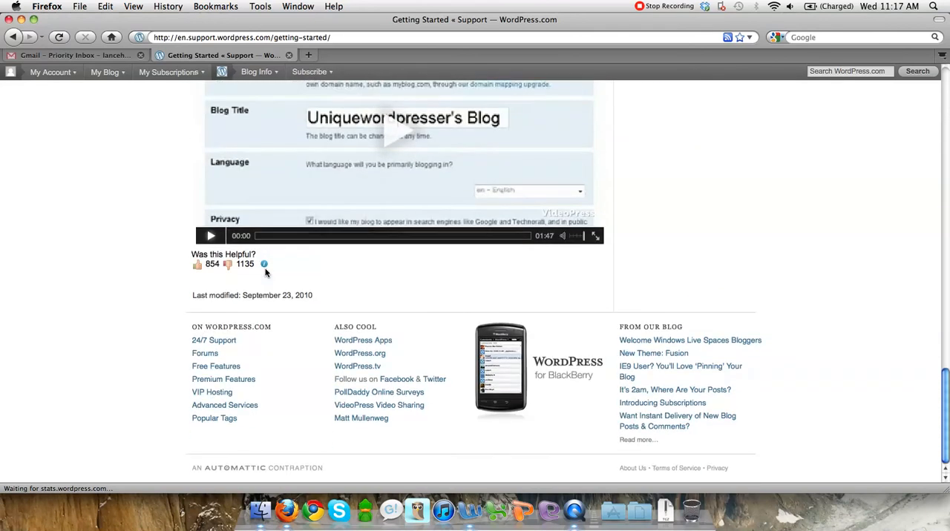
mouse_move(564, 179)
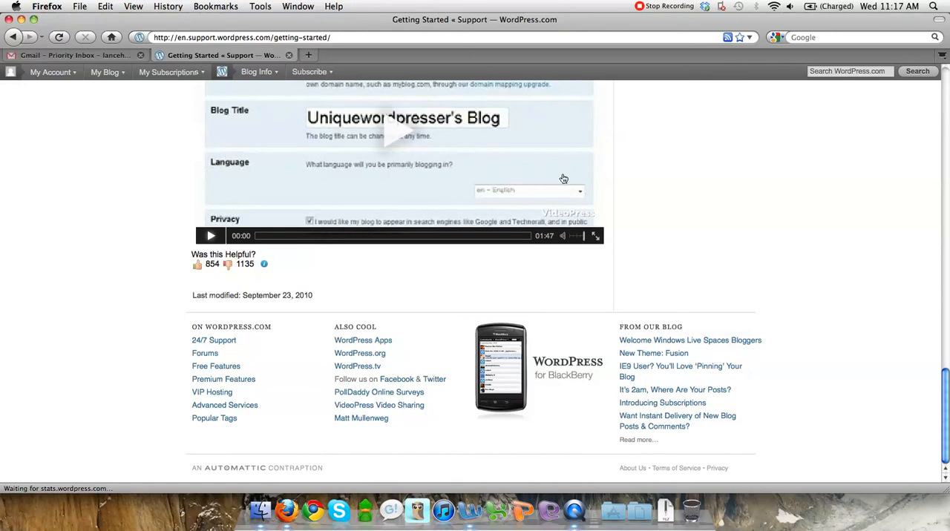
mouse_move(568, 494)
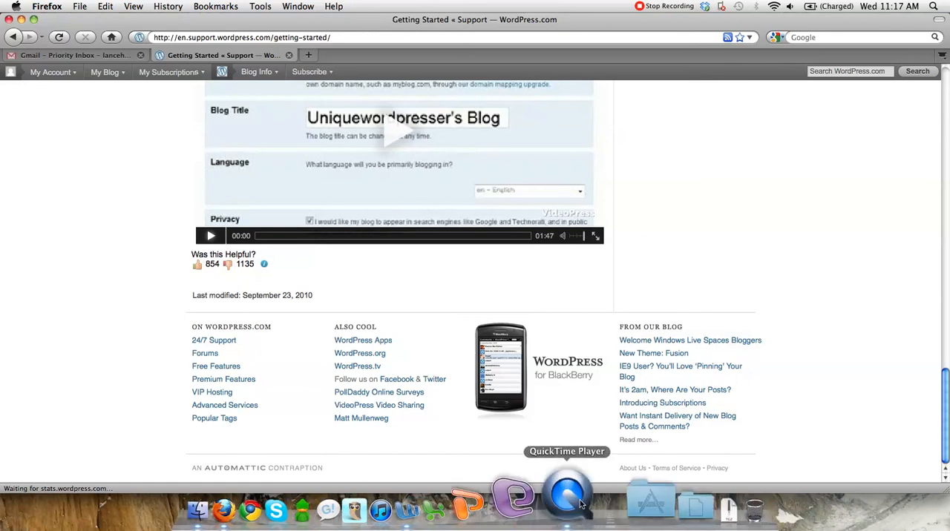